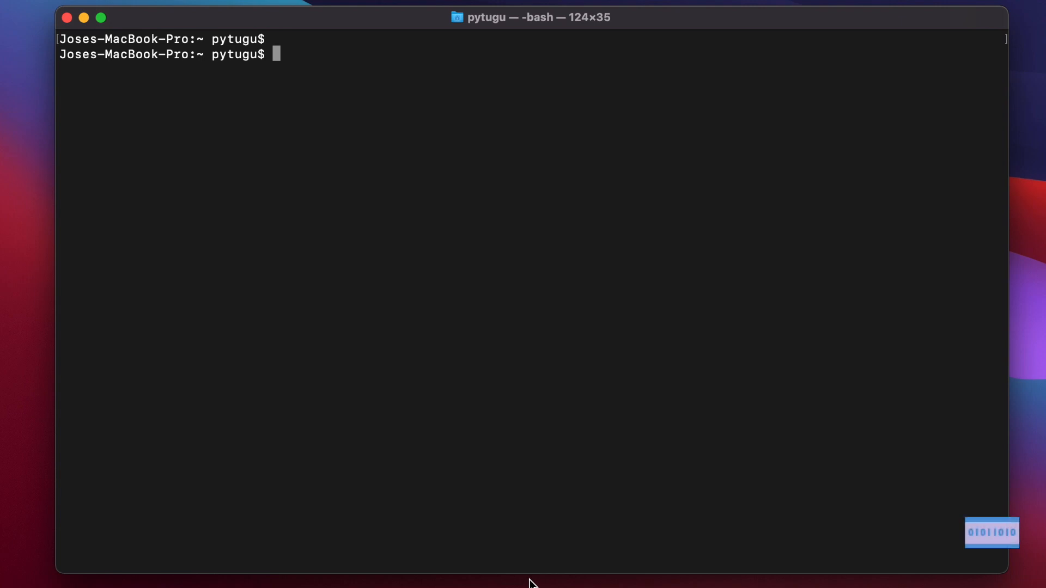
- Switch to a root shell with sudo su - and confirm the user with whoami
text(sudo)
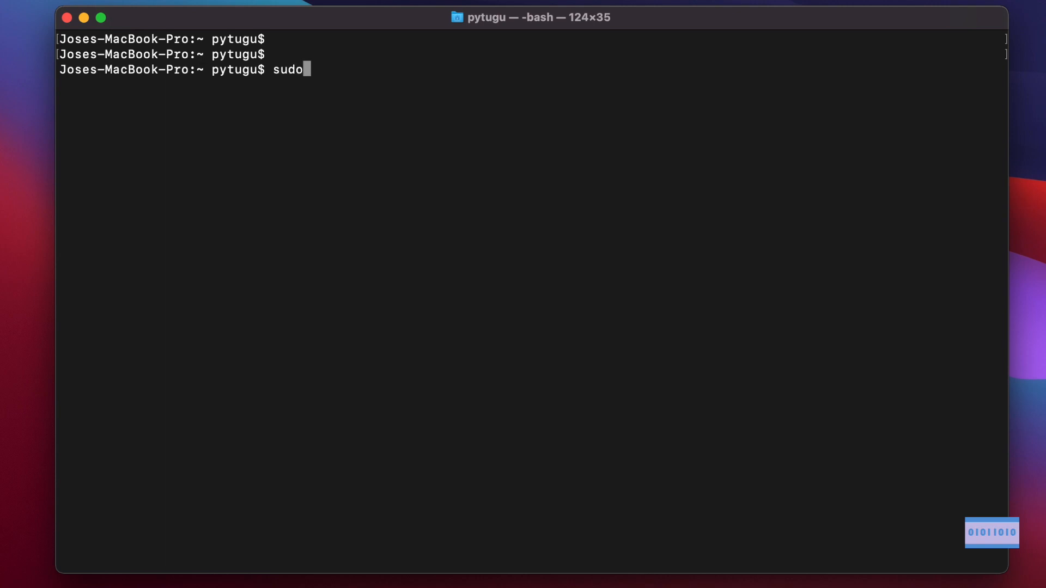
text(su -)
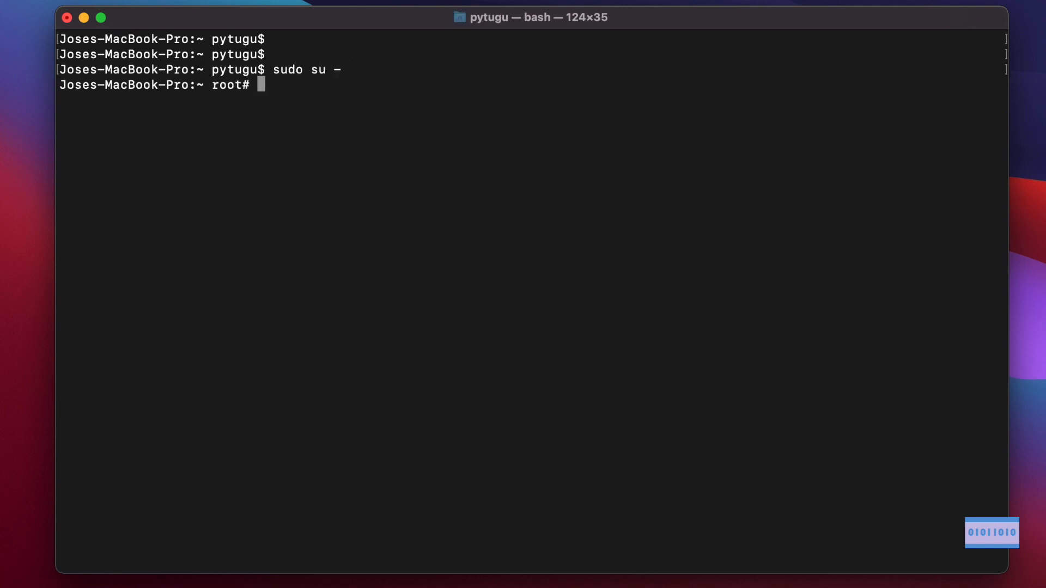
text(whomi)
text(whoami)
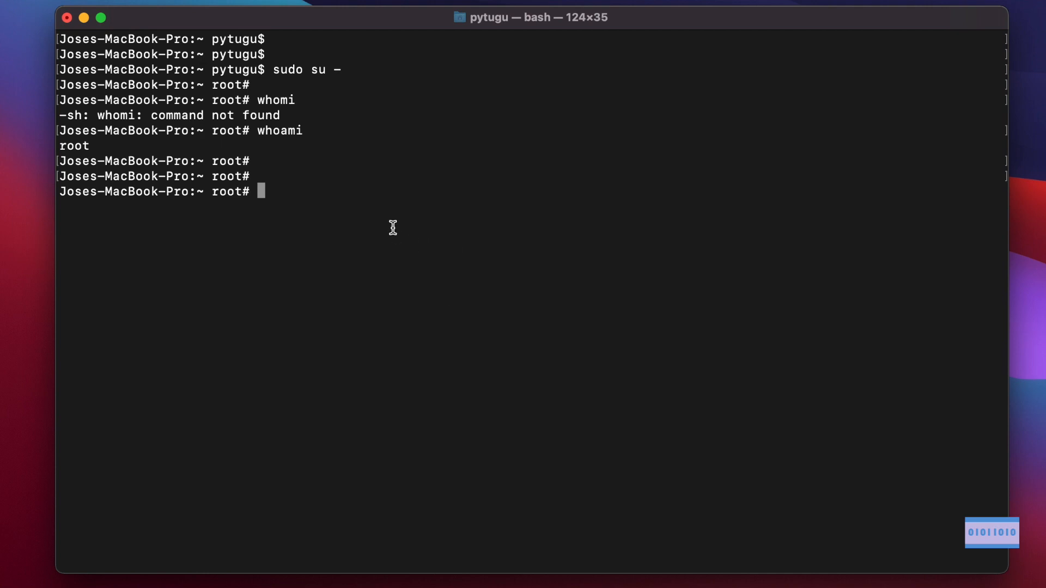
- Create an empty test_file with touch and list it, showing root as its owner
text(touche)
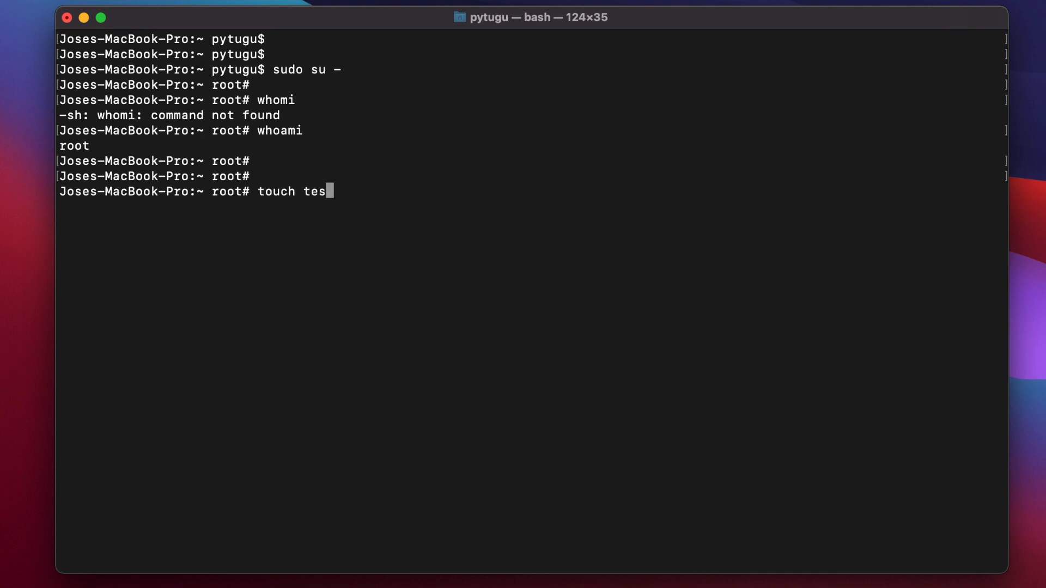
text(tfile)
text(ls -l)
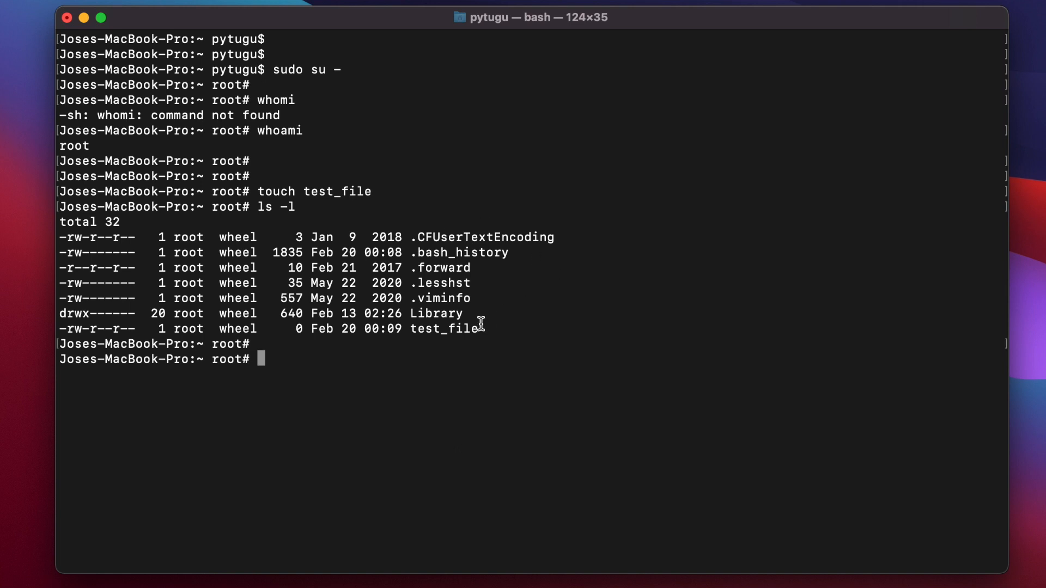
double_click(443, 328)
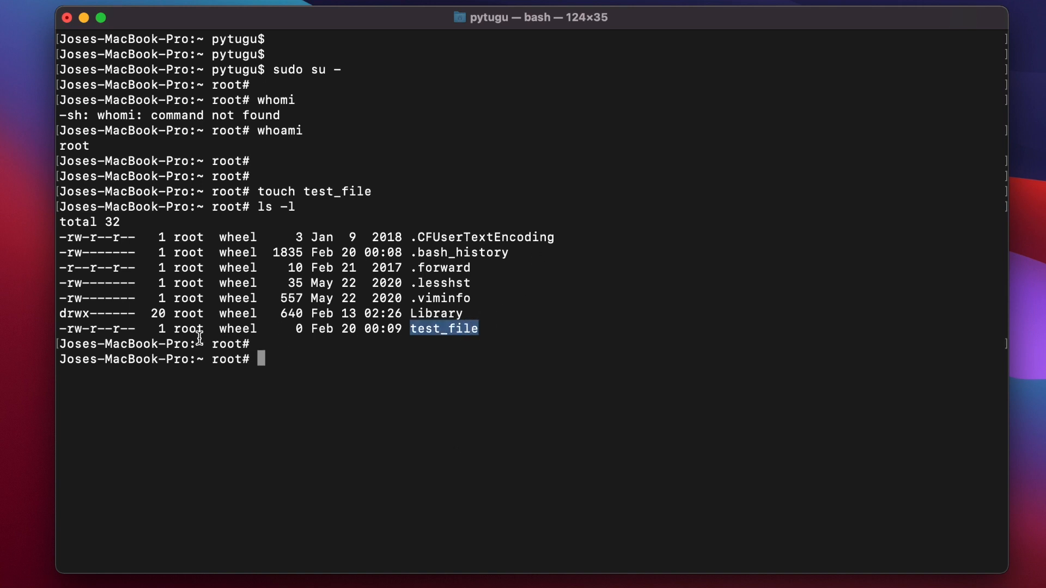
double_click(189, 328)
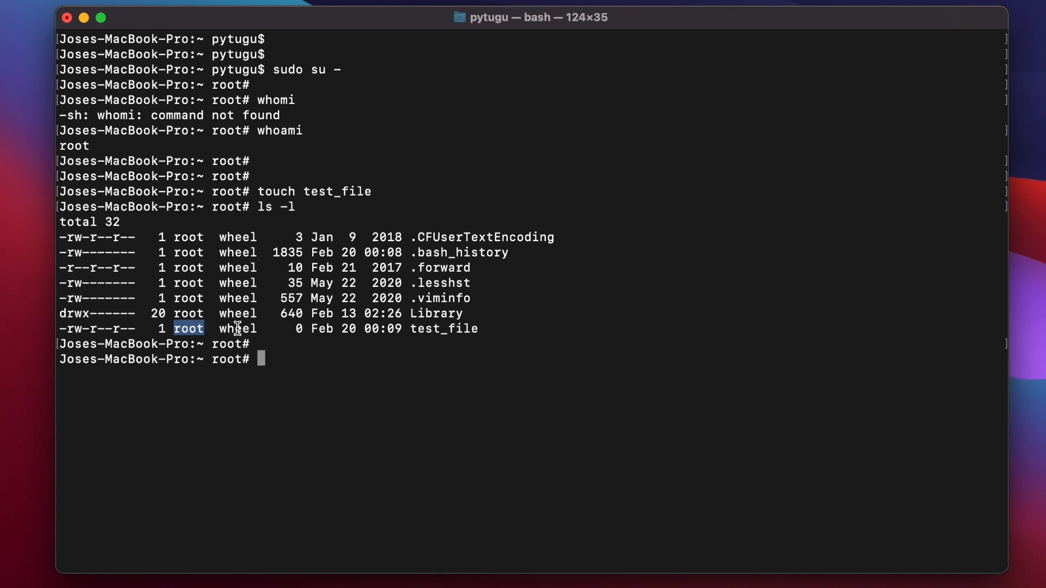
double_click(236, 328)
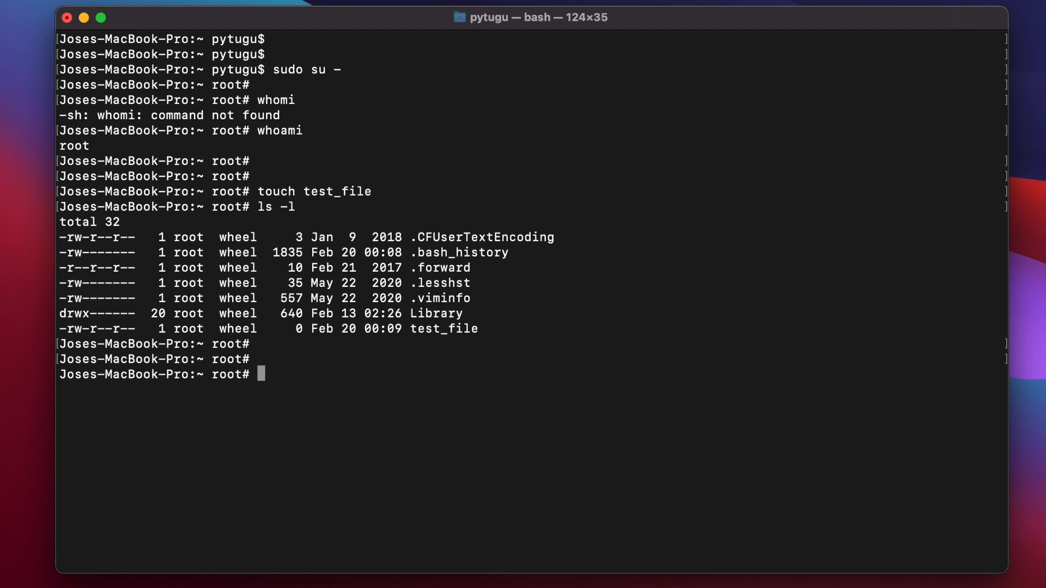
- Start chown pytugu for test_file, noting its current root owner and read-write permissions
text(ch)
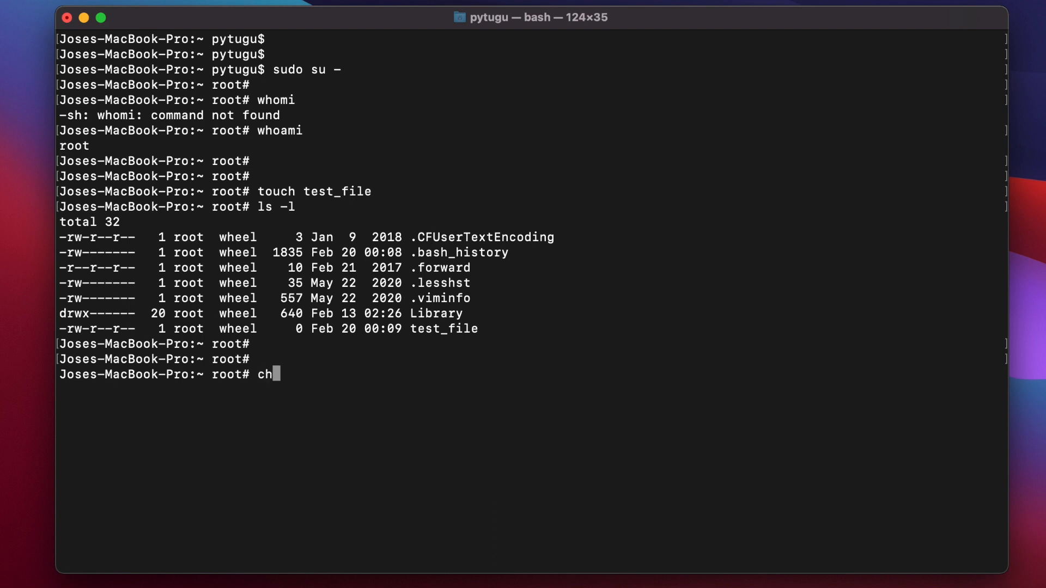
text(own)
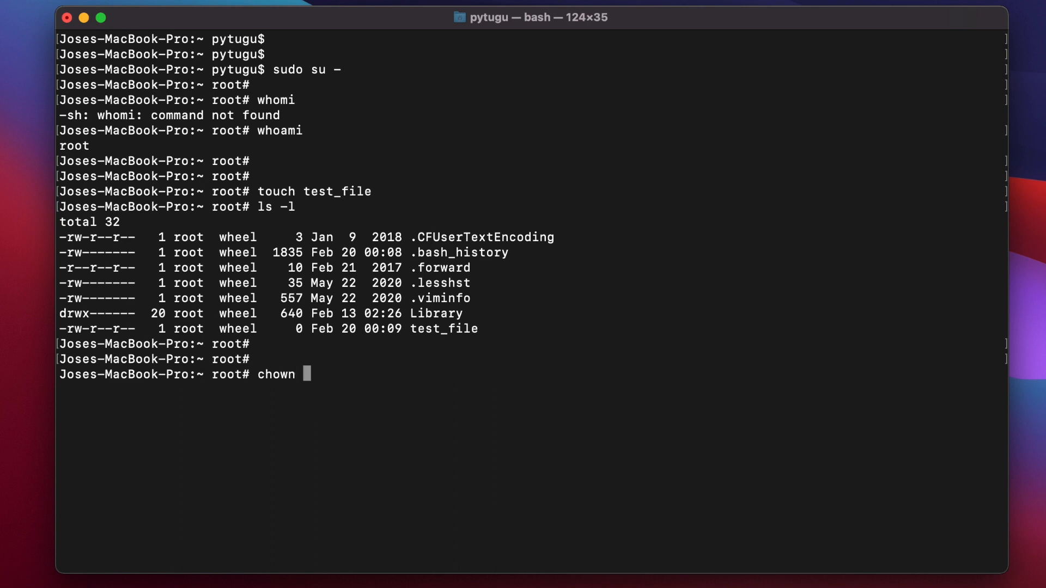
text(pytu)
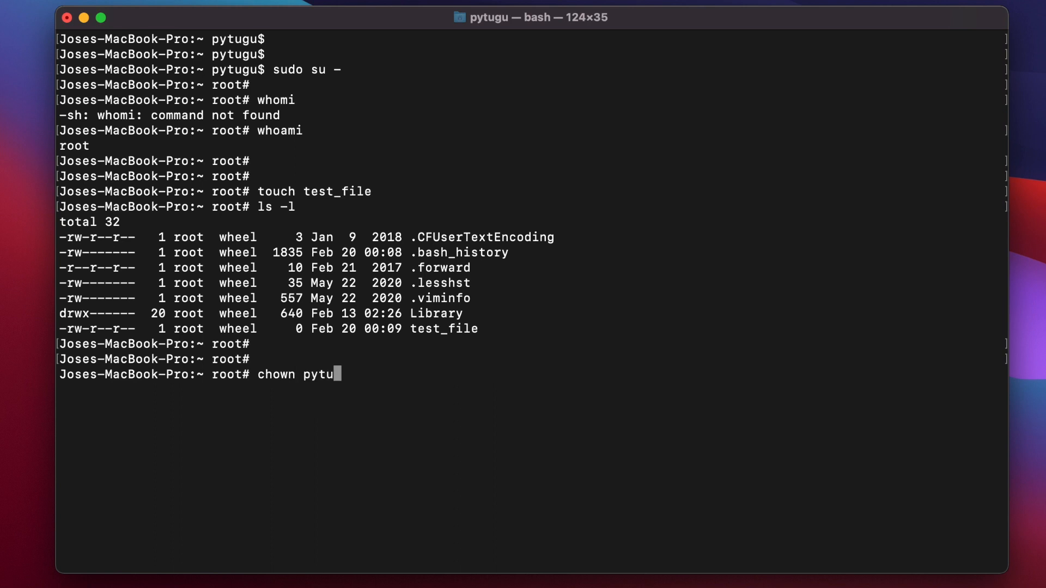
text(u)
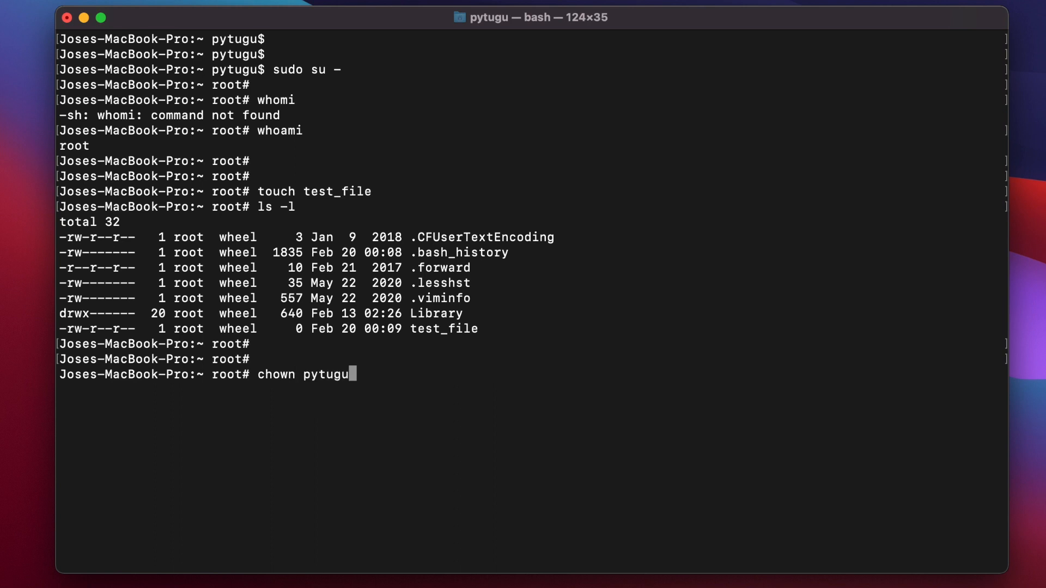
double_click(443, 328)
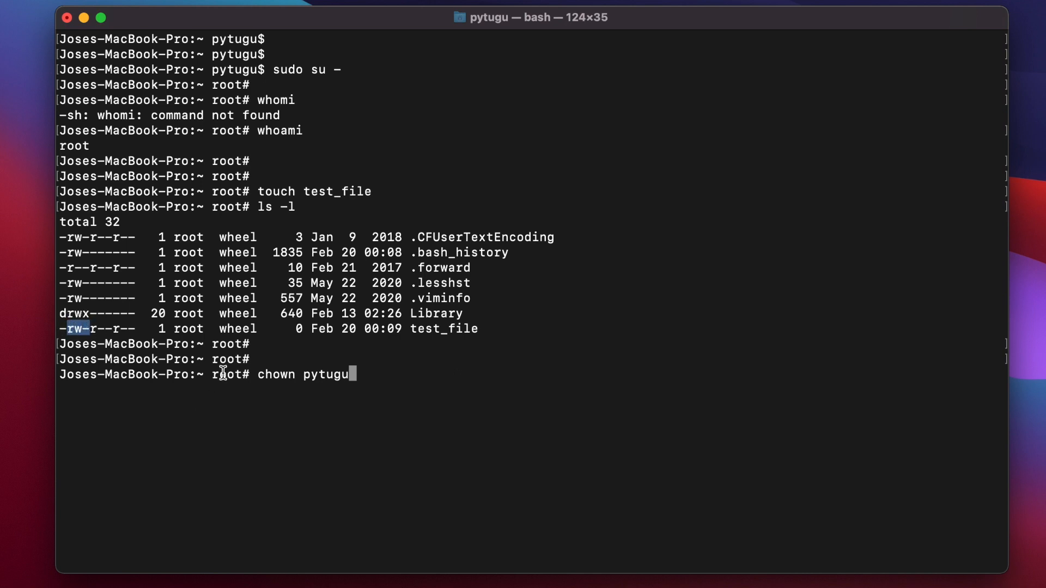
double_click(189, 327)
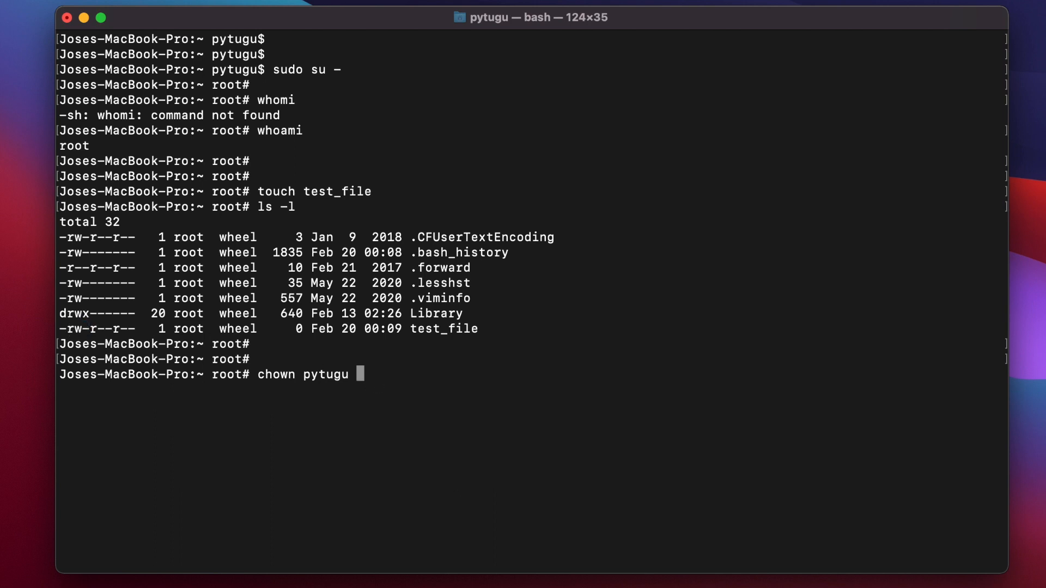
- Complete chown pytugu test_file and list the directory showing pytugu as owner
text(test_file)
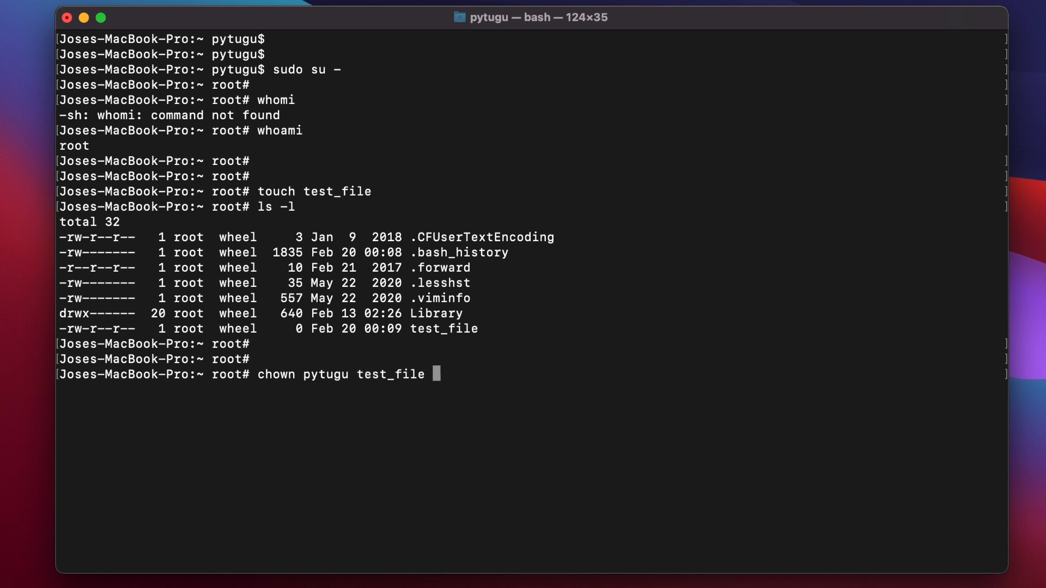
text(ls)
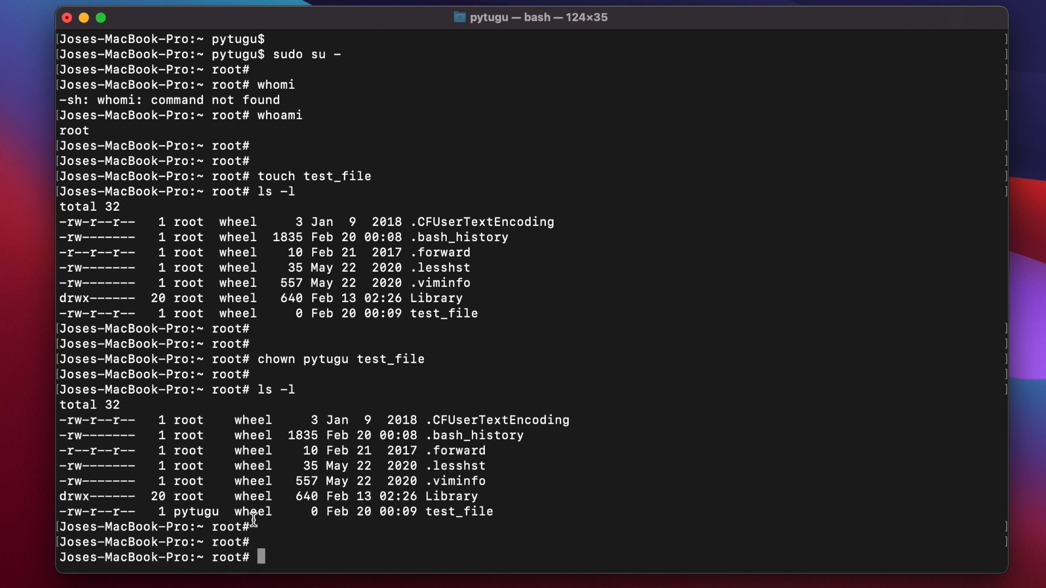
double_click(195, 512)
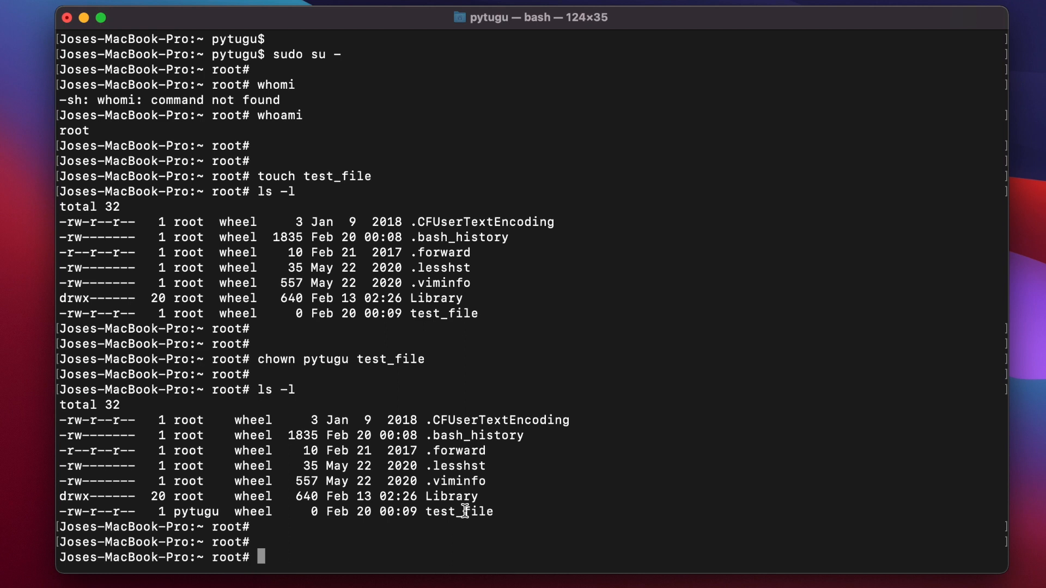
- Run chown pytugu:admin test_file and highlight admin as the file's new group in the listing
text(chow)
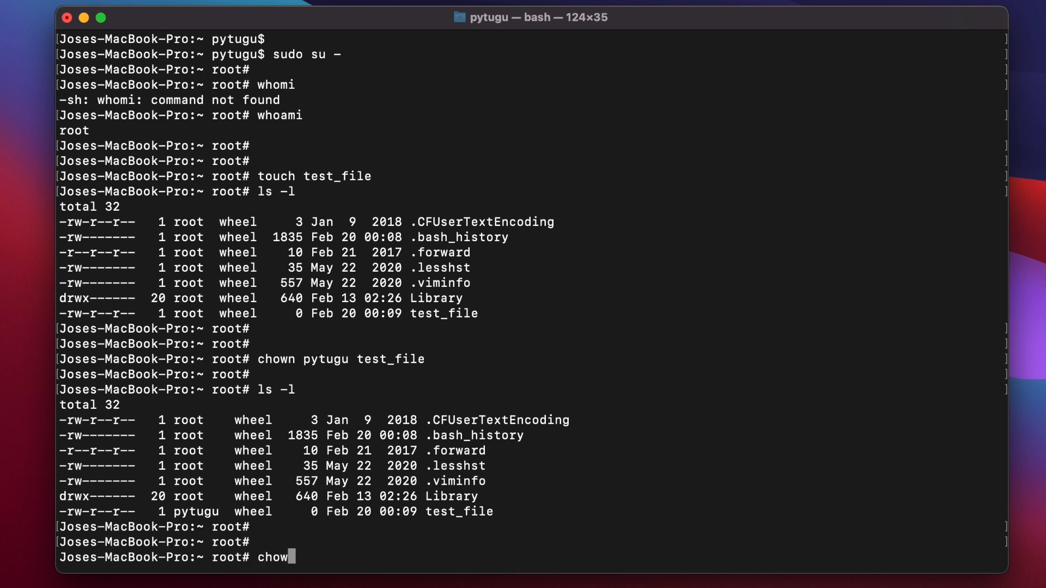
text(n)
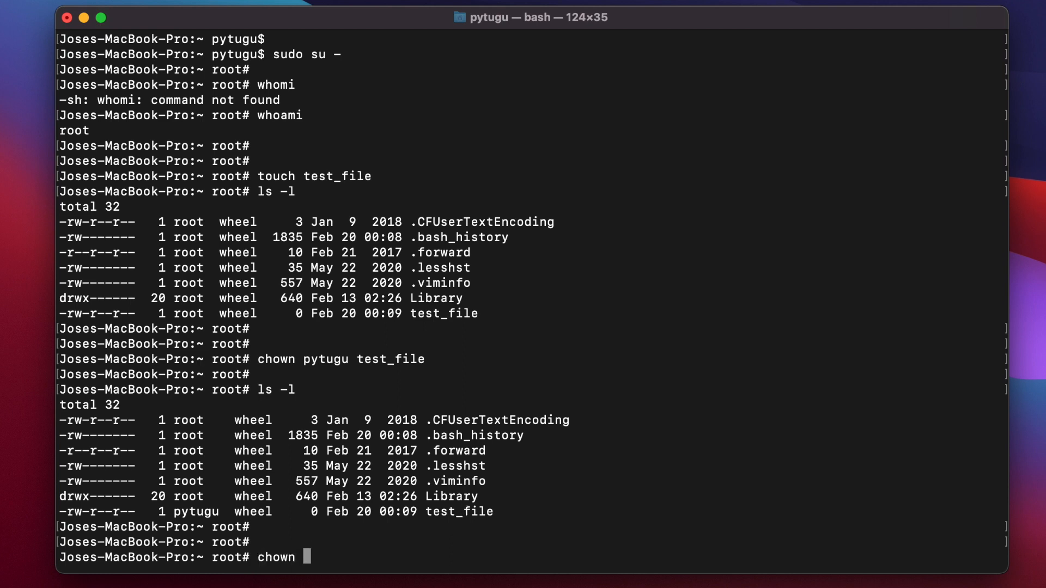
text(pytug)
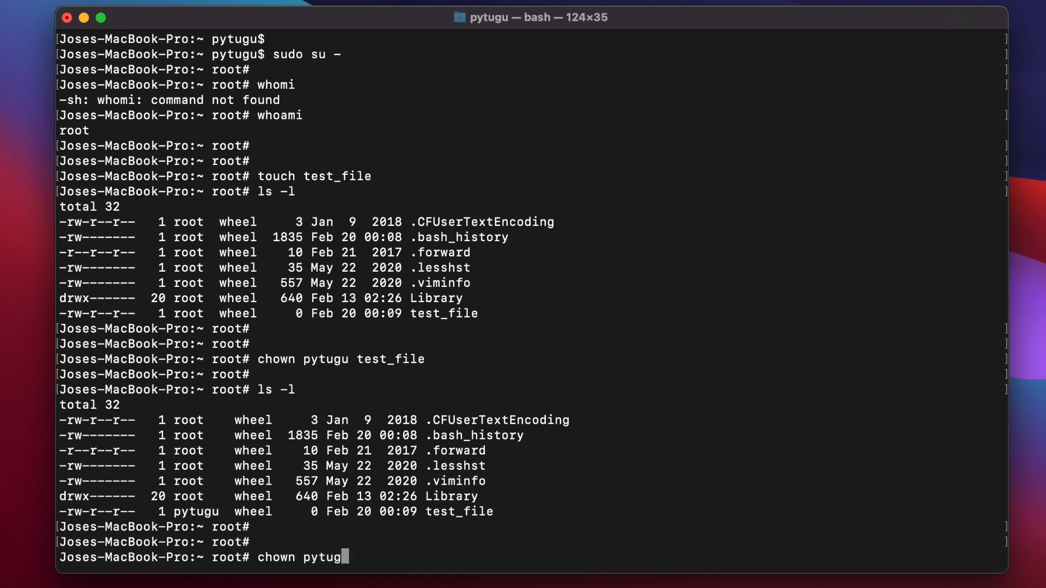
text(u:)
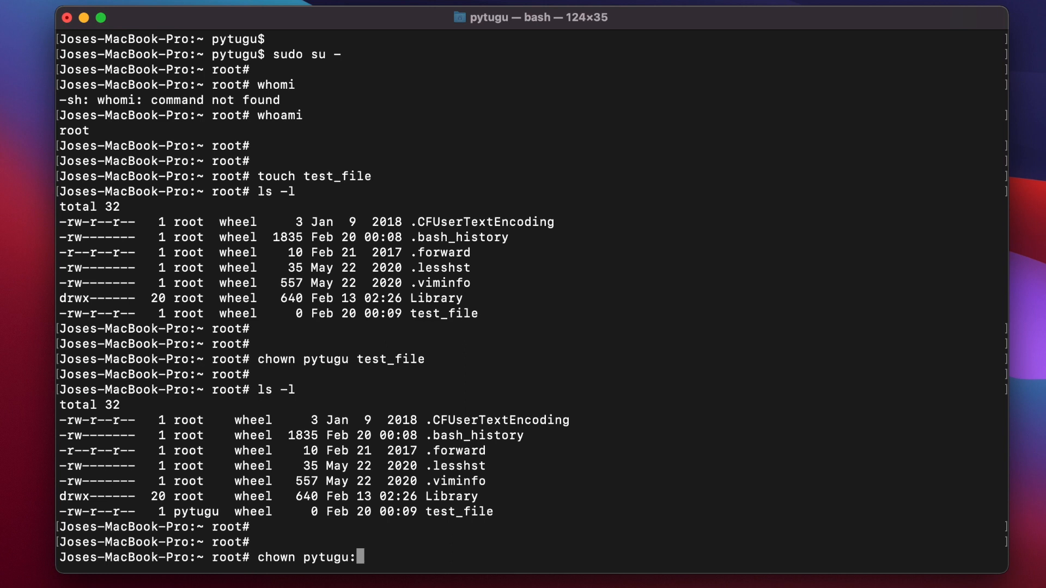
text(sta)
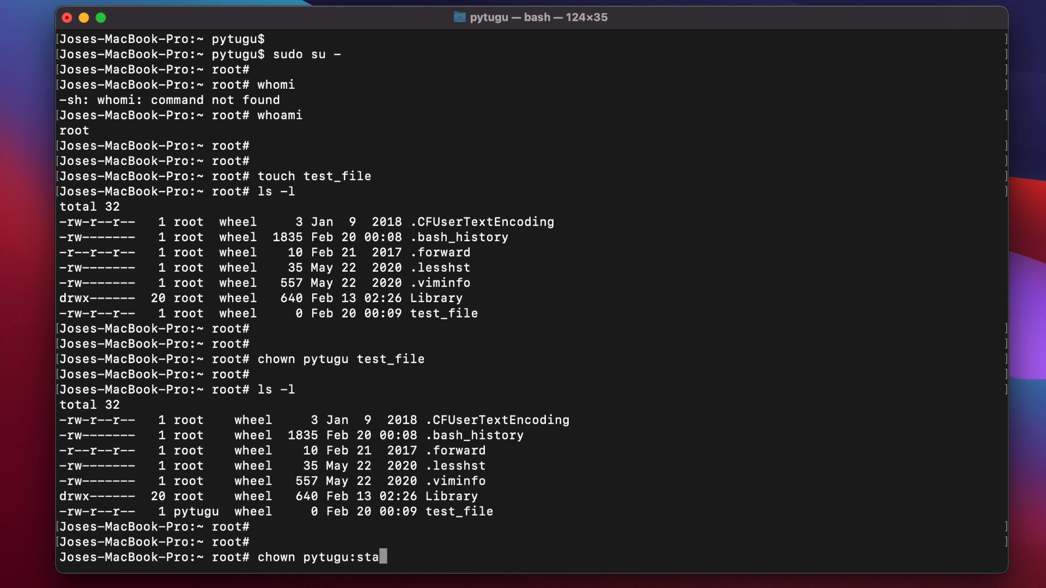
text(ff)
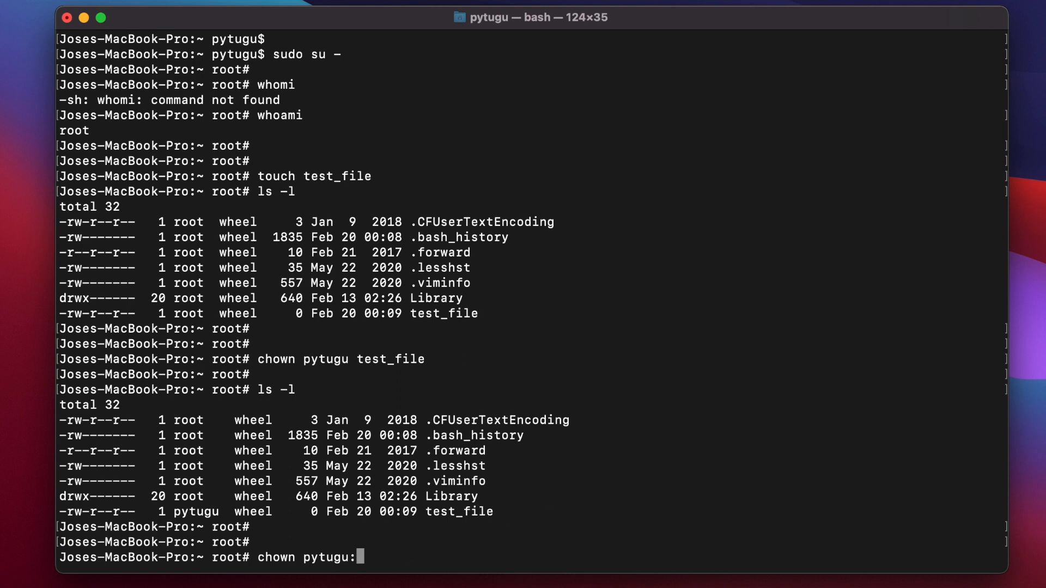
text(admin)
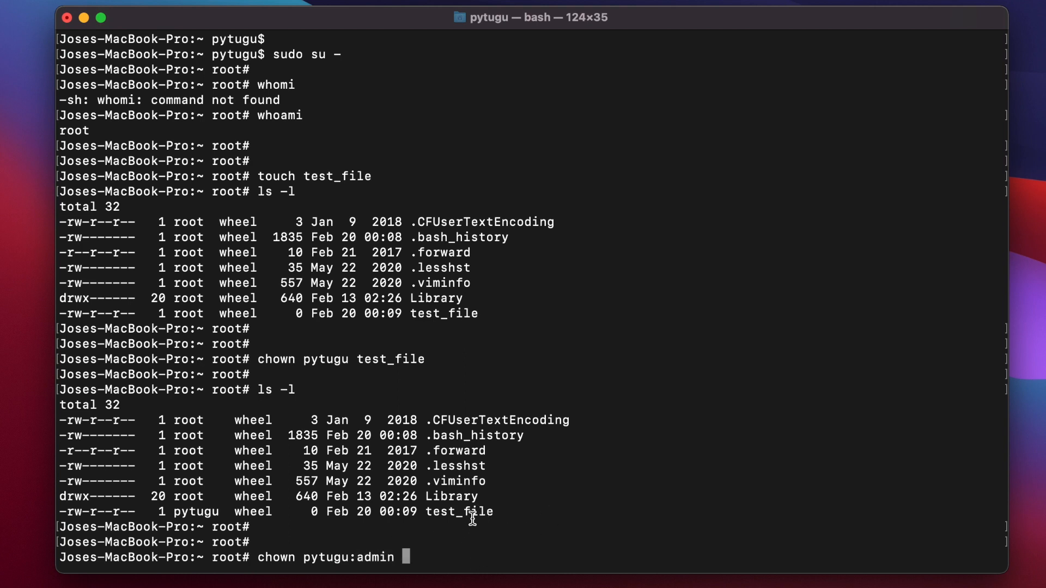
text(test_file)
text(ls -l)
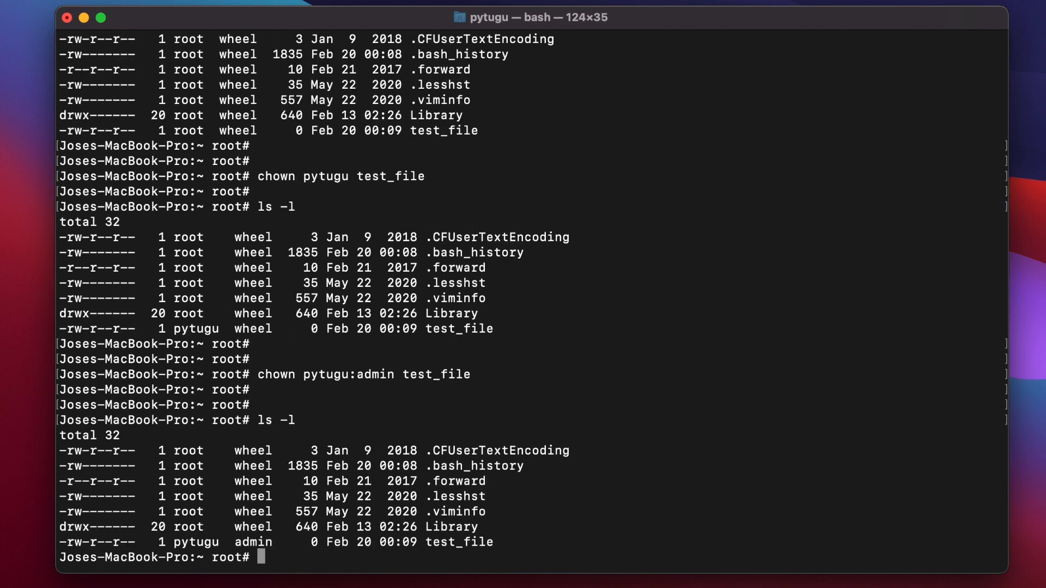
double_click(252, 512)
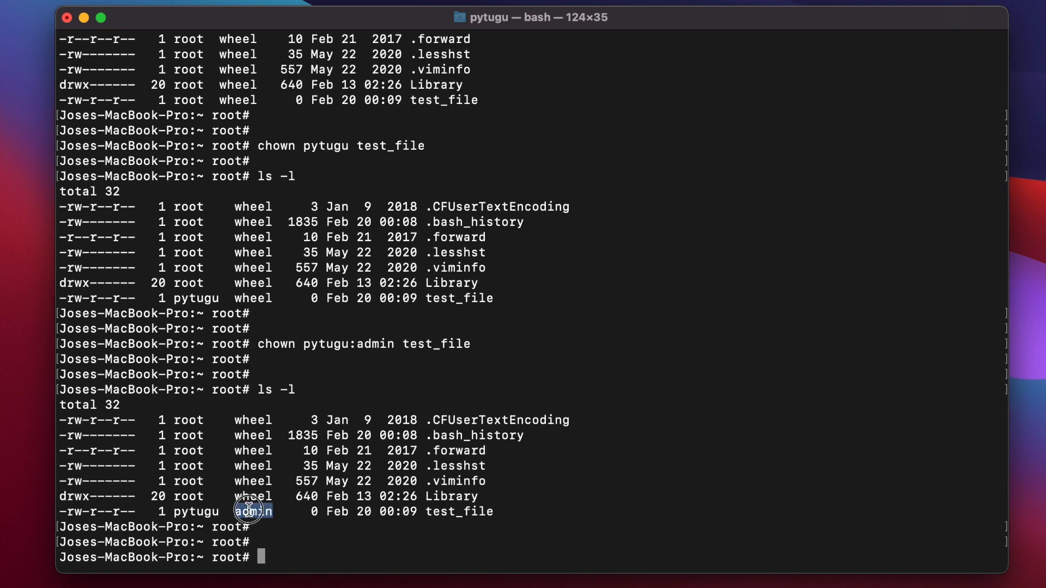
double_click(252, 512)
text(ch)
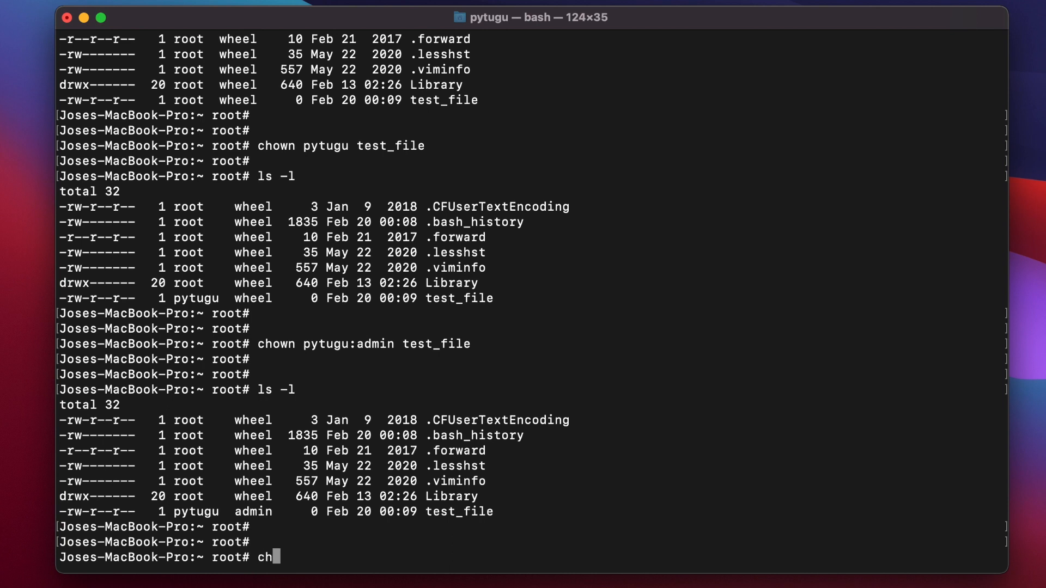
- Change test_file's group to wheel with chown :wheel and verify wheel in the ls -l listing
text(own :)
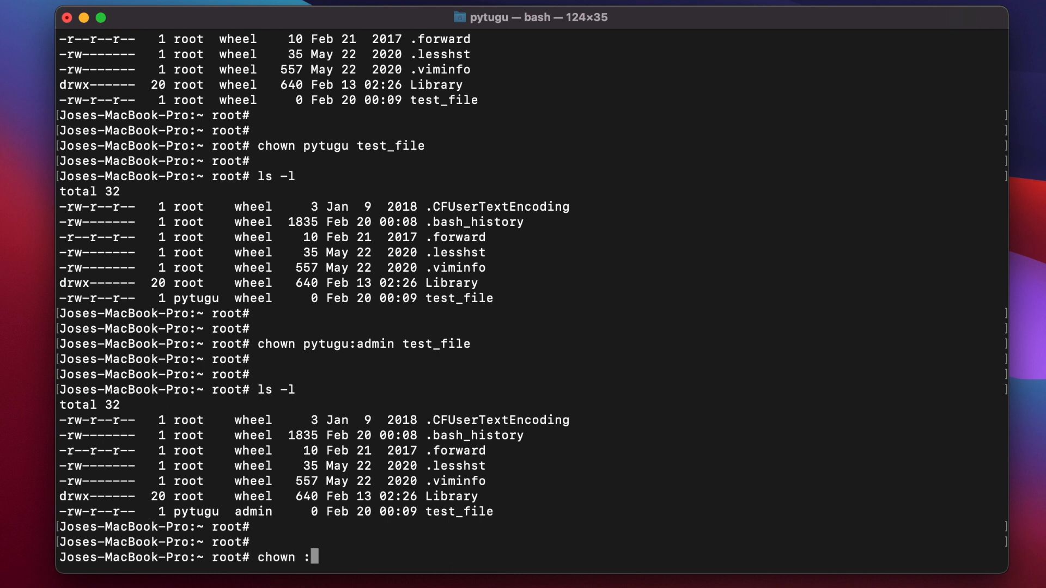
text(wheel)
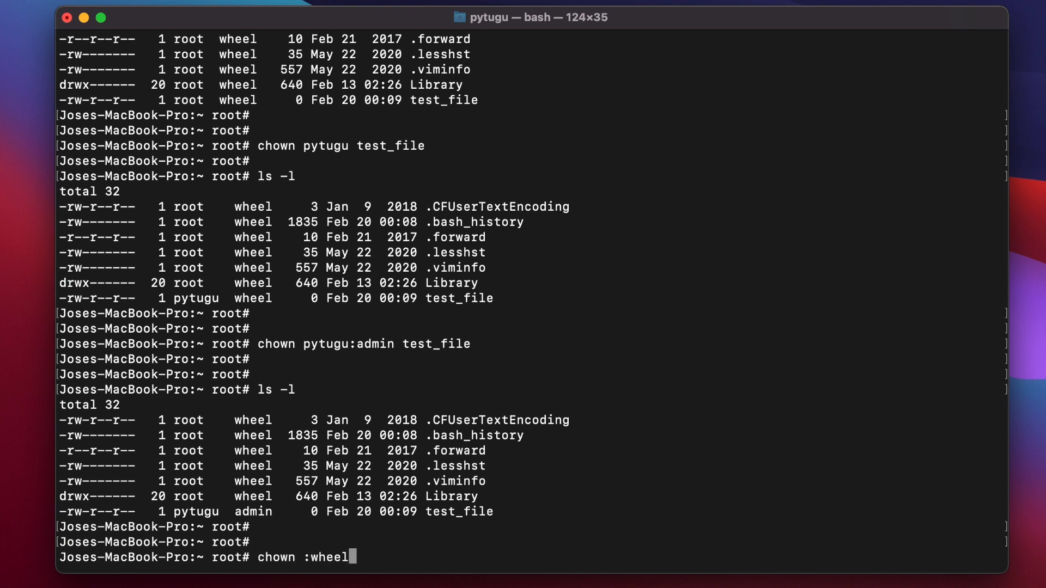
text(test_file)
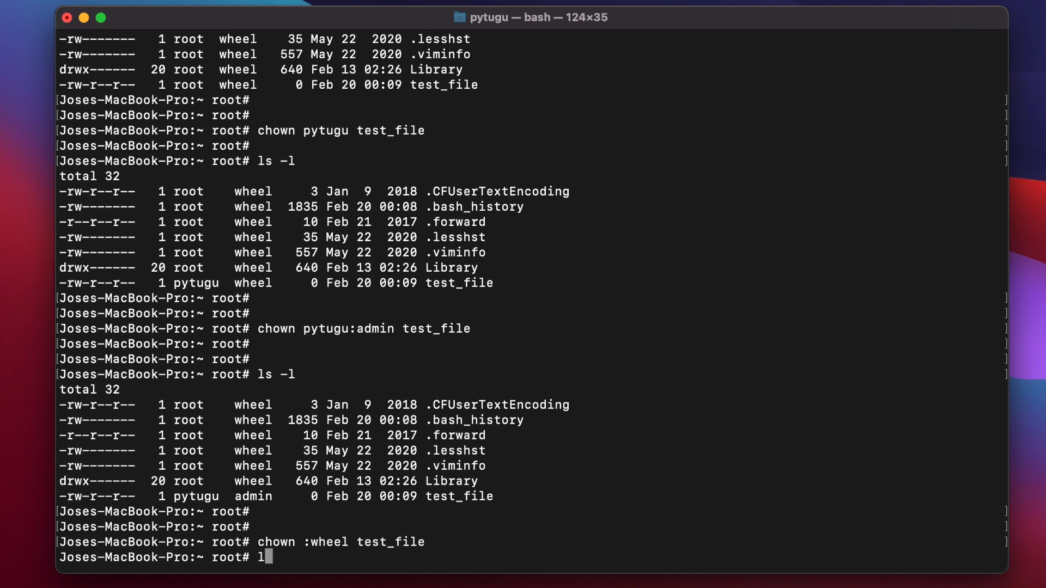
text(s -l)
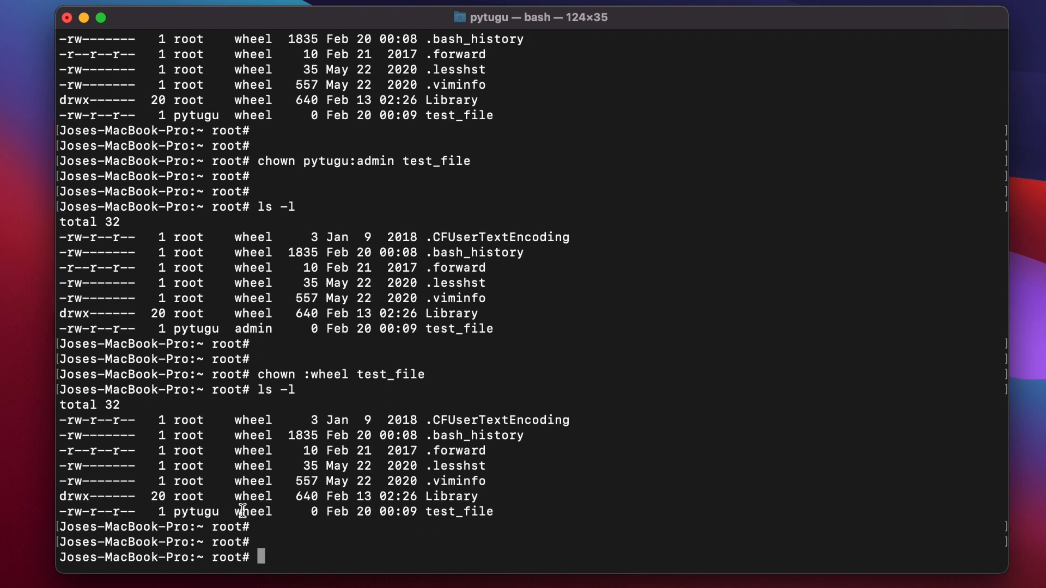
double_click(251, 512)
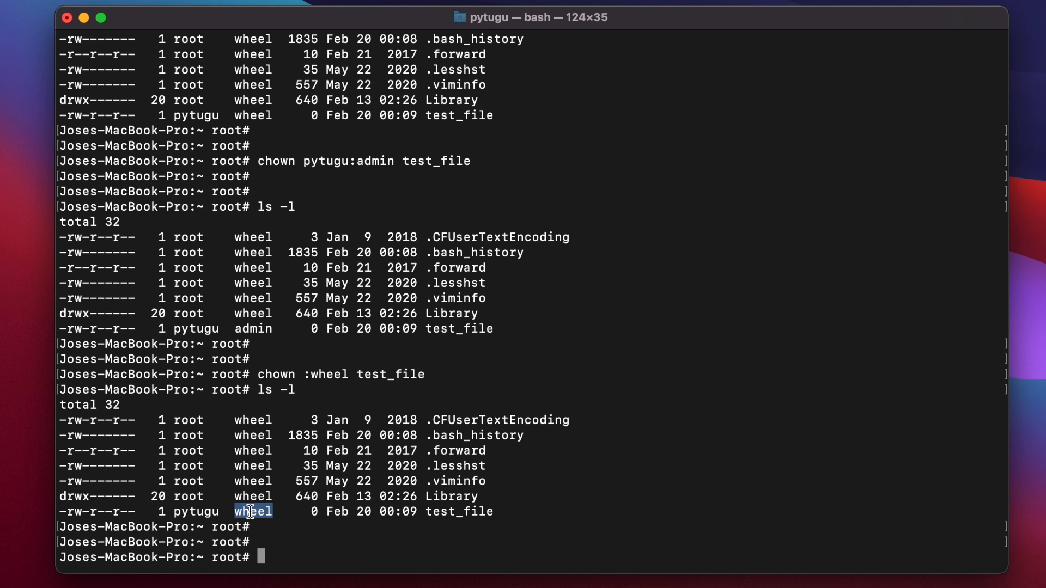
scroll(down, 3)
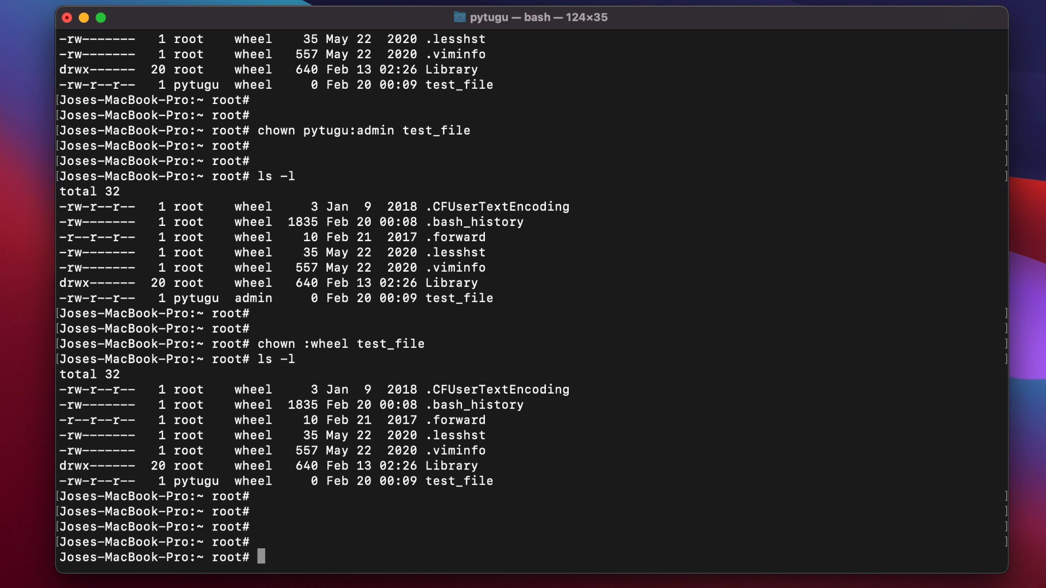
- Return test_file's owner to root with chown root test_file and list it again
text(ls -l)
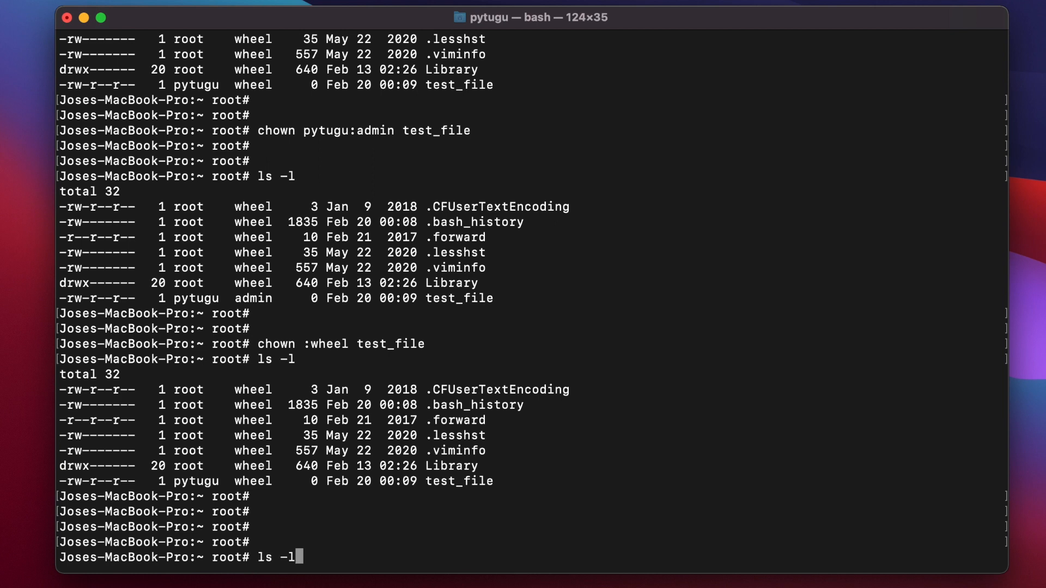
text(chown :wheel test_file)
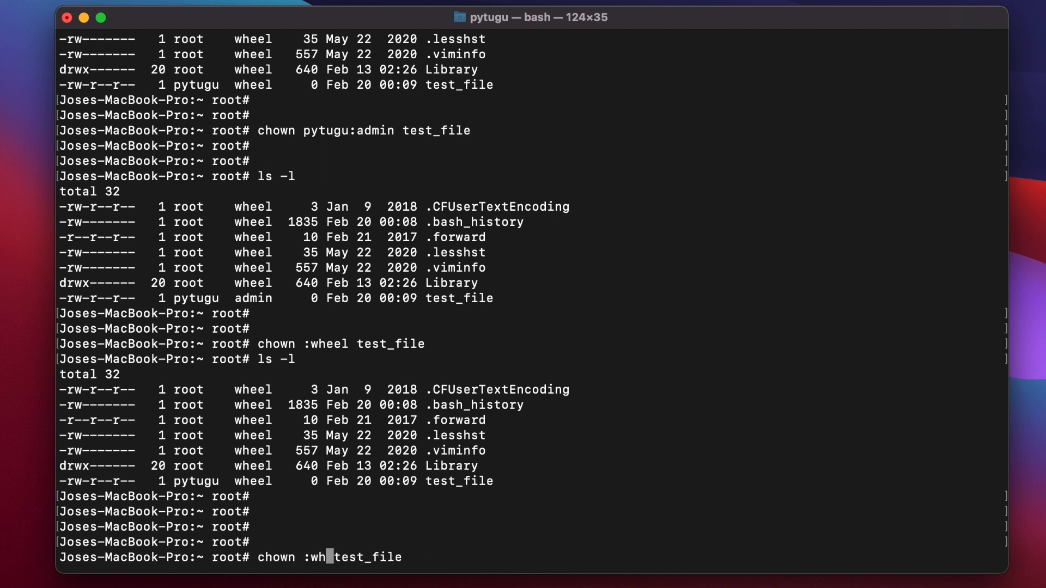
text(pyt)
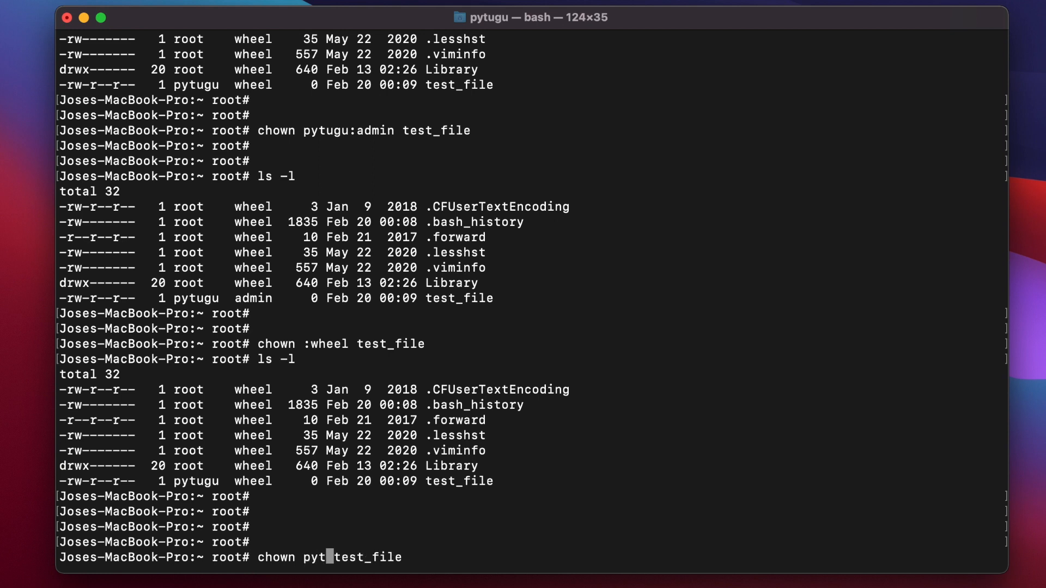
text(ugu)
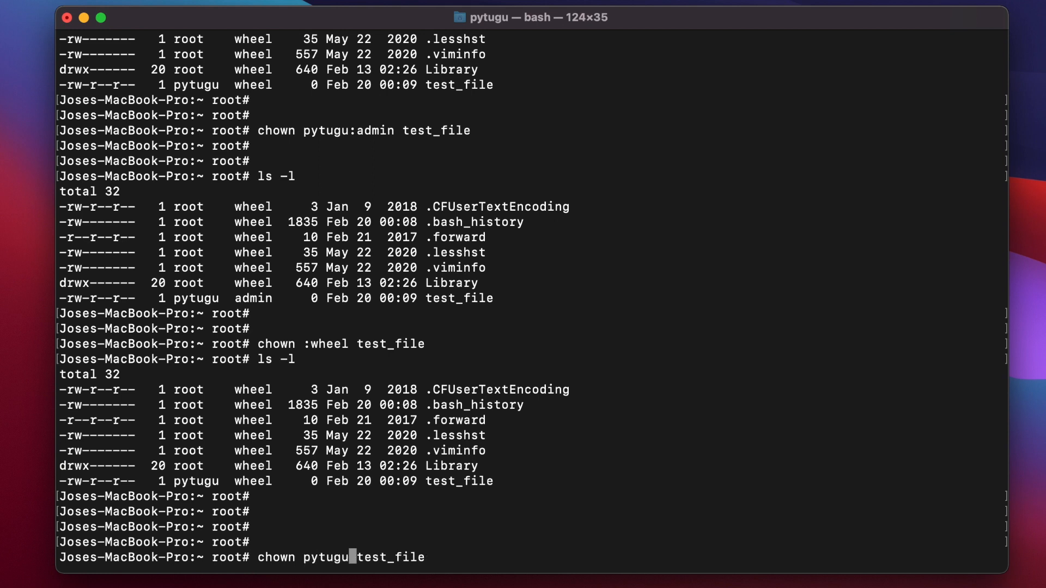
text(root)
text(ls -l)
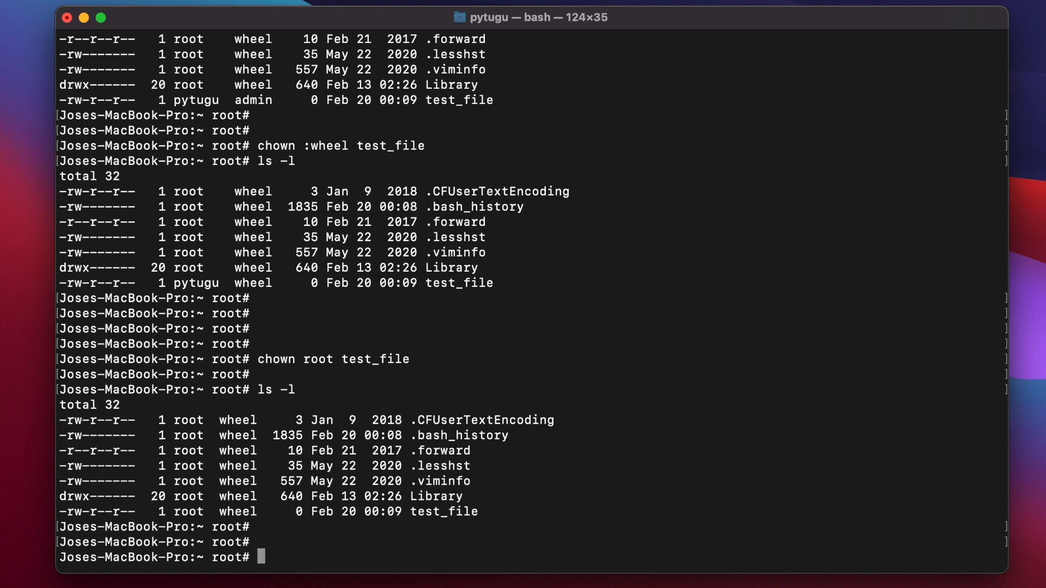
- Create test_dir with mkdir and move test_file into it with mv test_file test_dir/
text(mkdir)
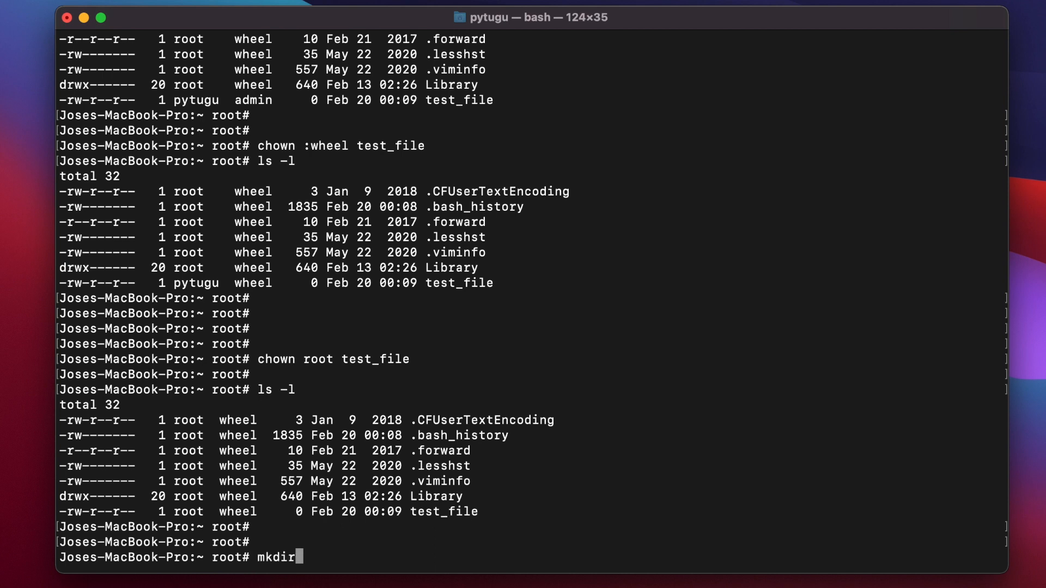
text(test_dir)
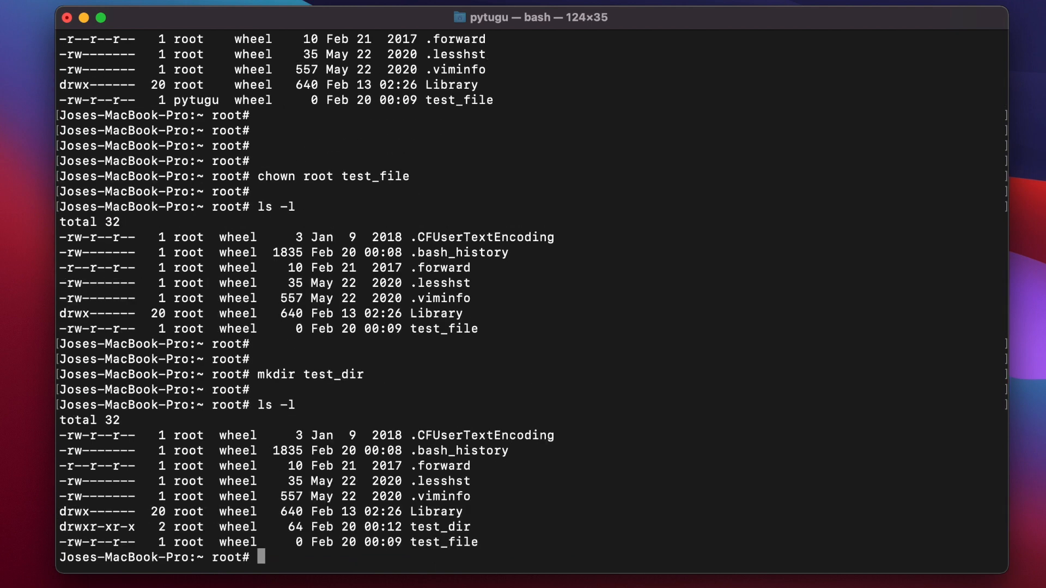
text(mv)
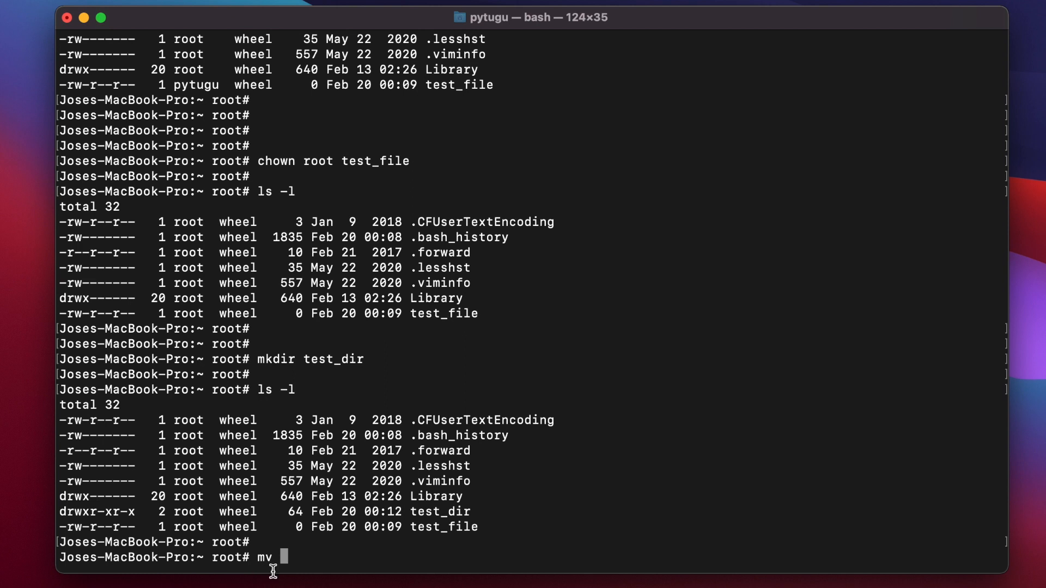
double_click(443, 527)
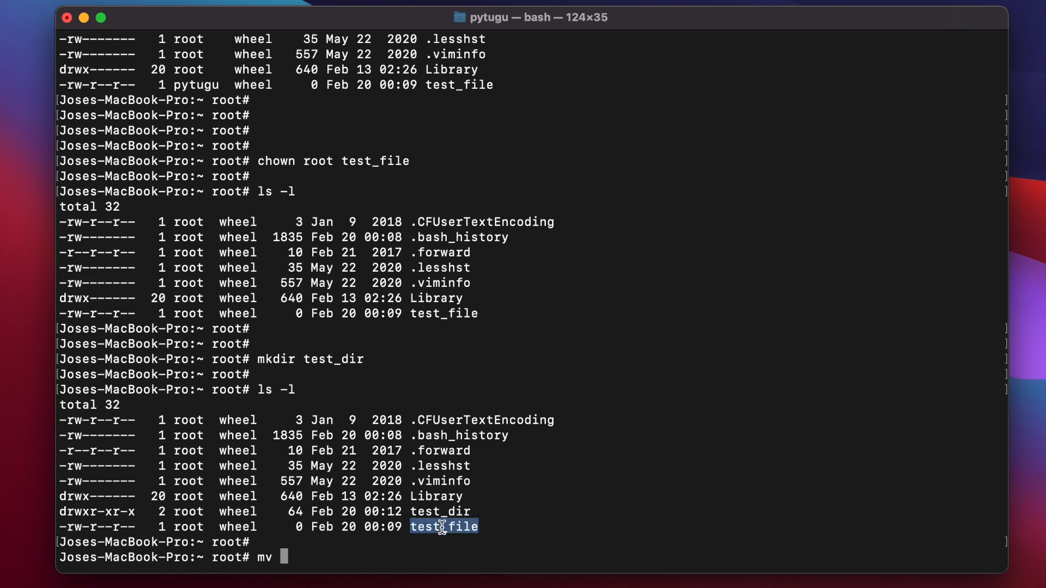
text(test_file te)
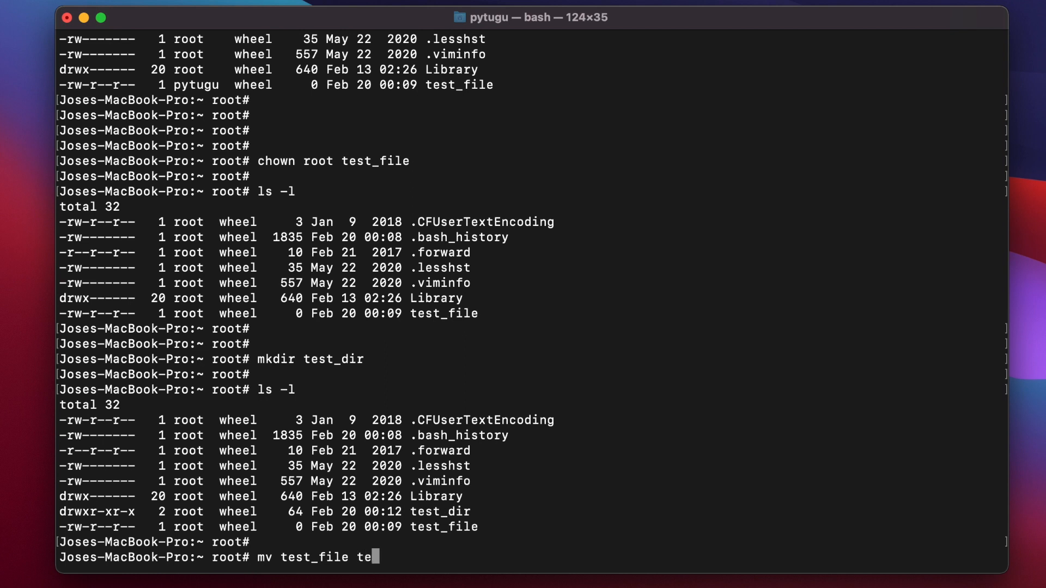
text(st_dir/)
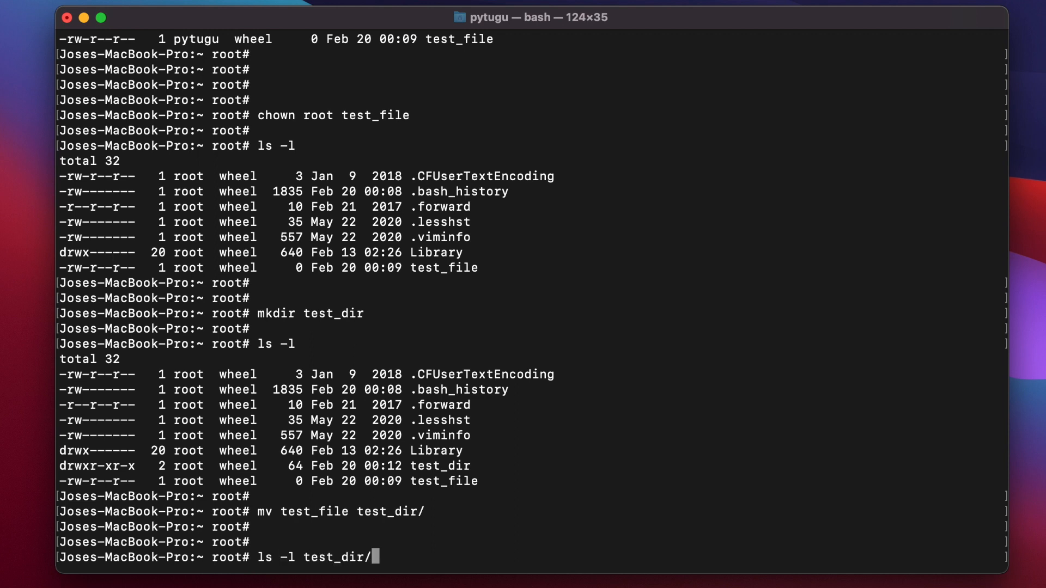
- List test_dir showing test_file inside it, then list the home folder where test_dir is still root-owned
key(enter)
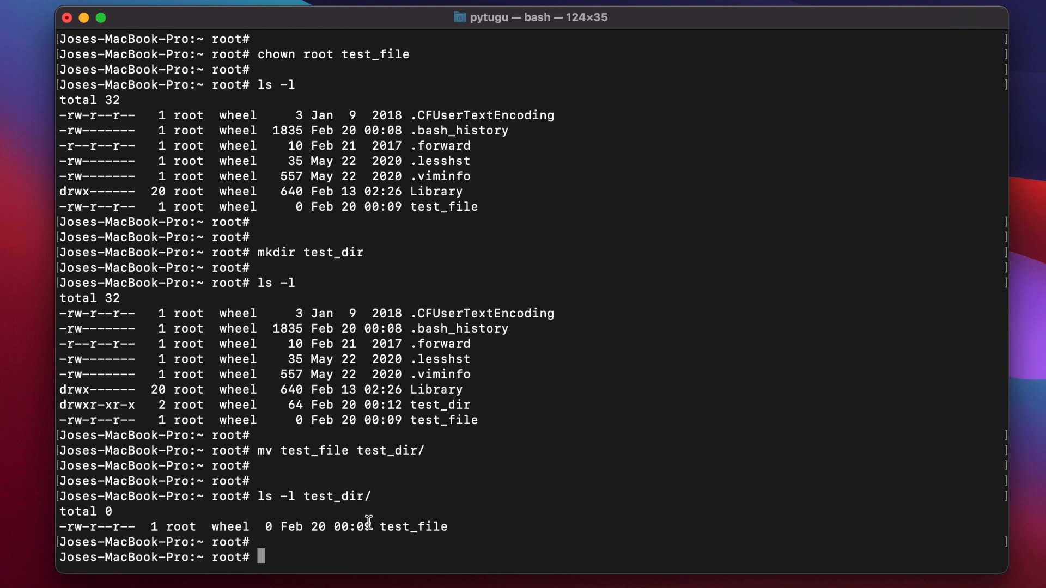
double_click(181, 526)
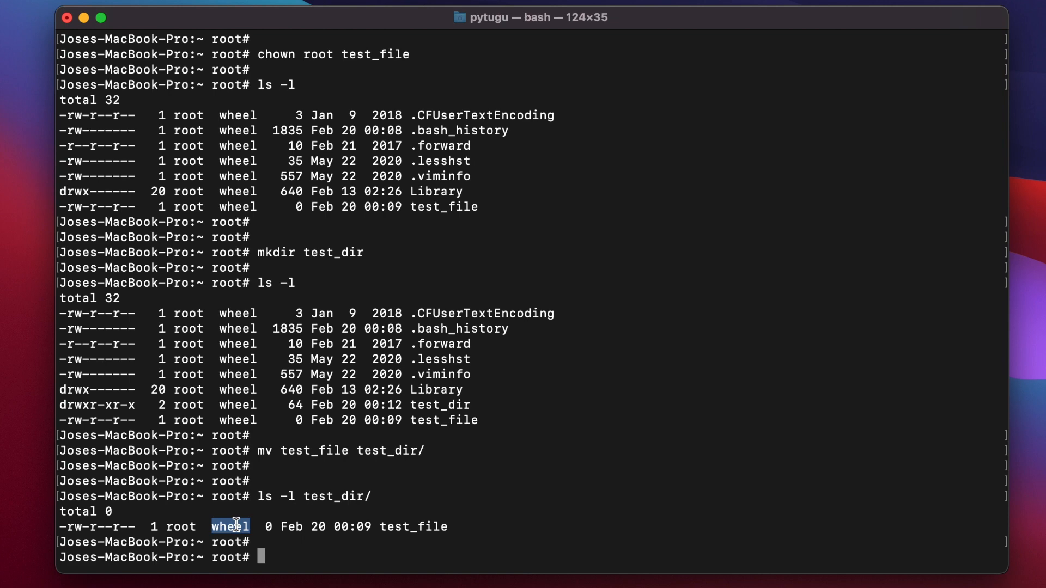
mouse_move(201, 410)
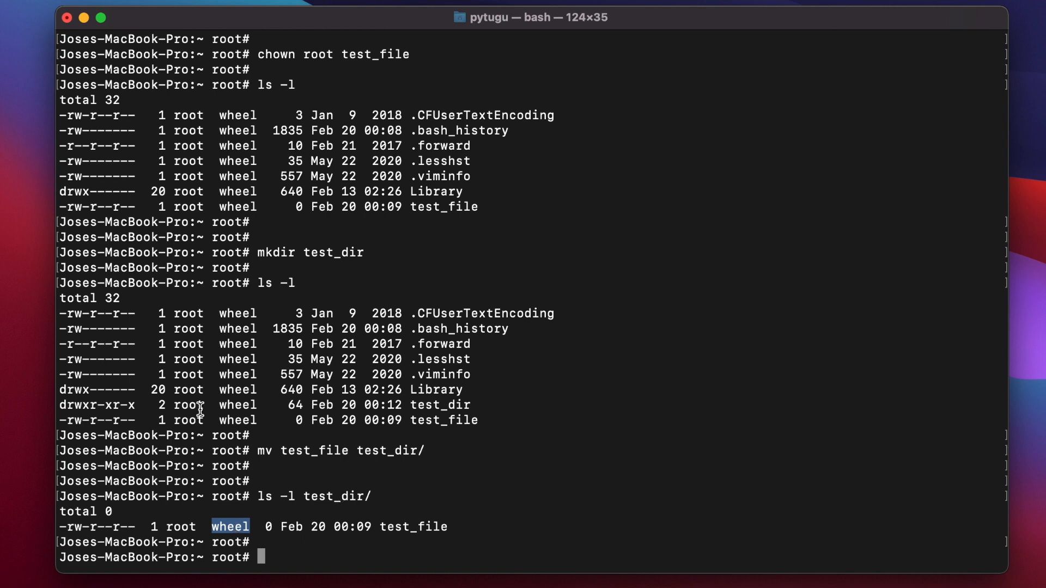
text(ls -l)
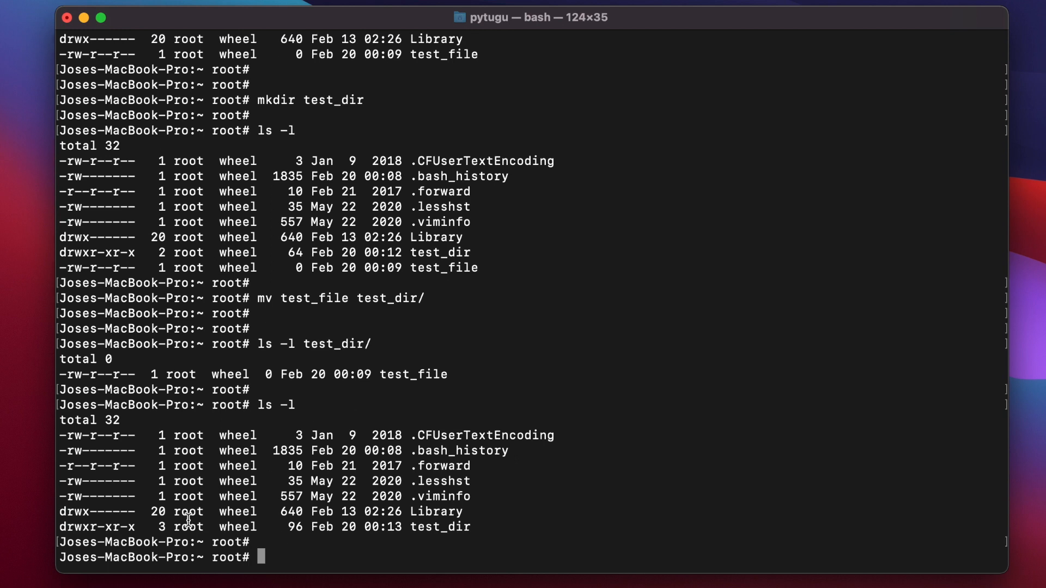
double_click(236, 526)
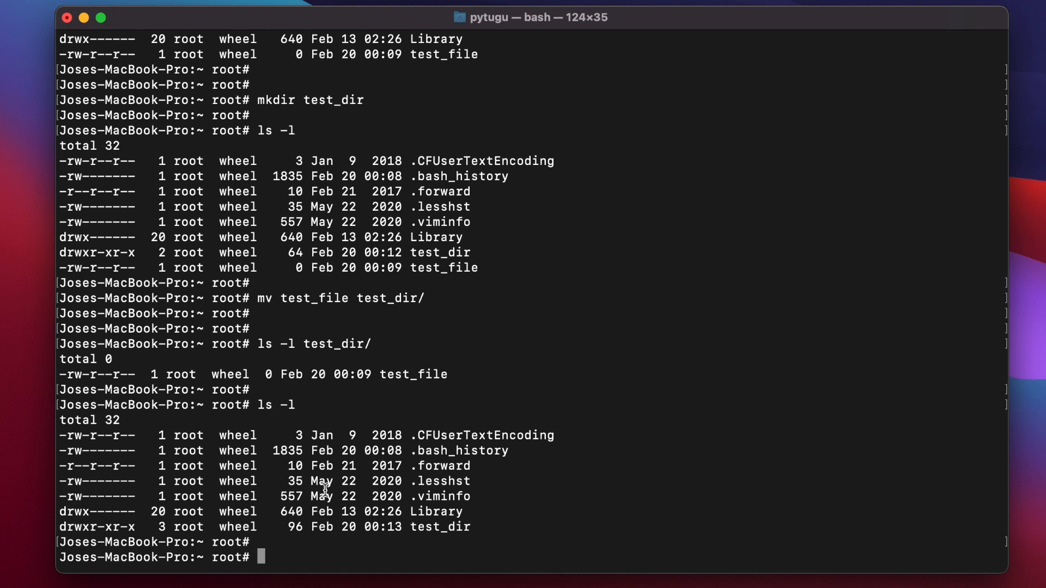
- Type chown -R pytugu:staff test_dir/ to recursively reassign the directory and its contents
text(chown)
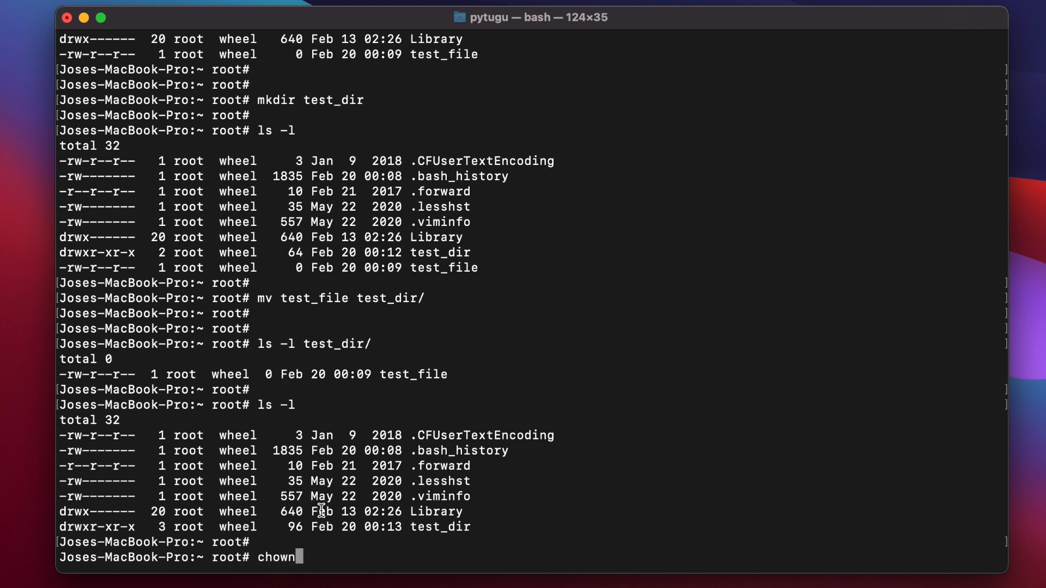
text(-R)
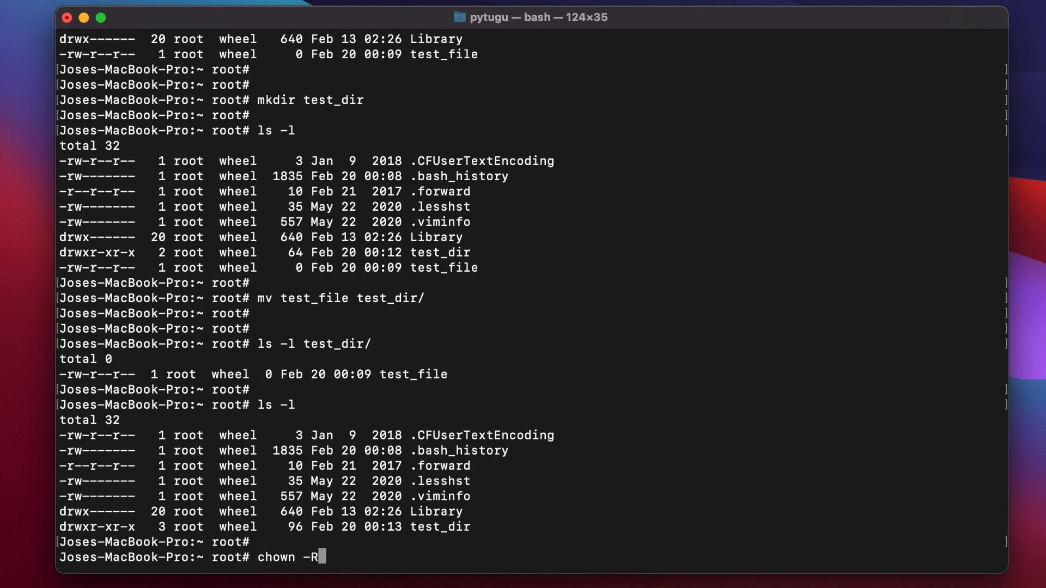
text(t)
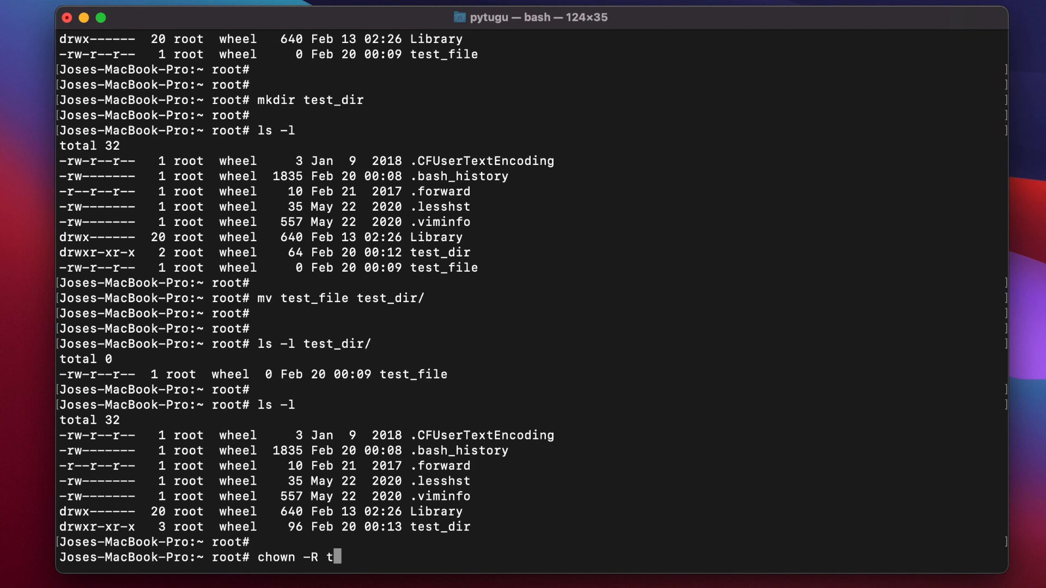
text(py)
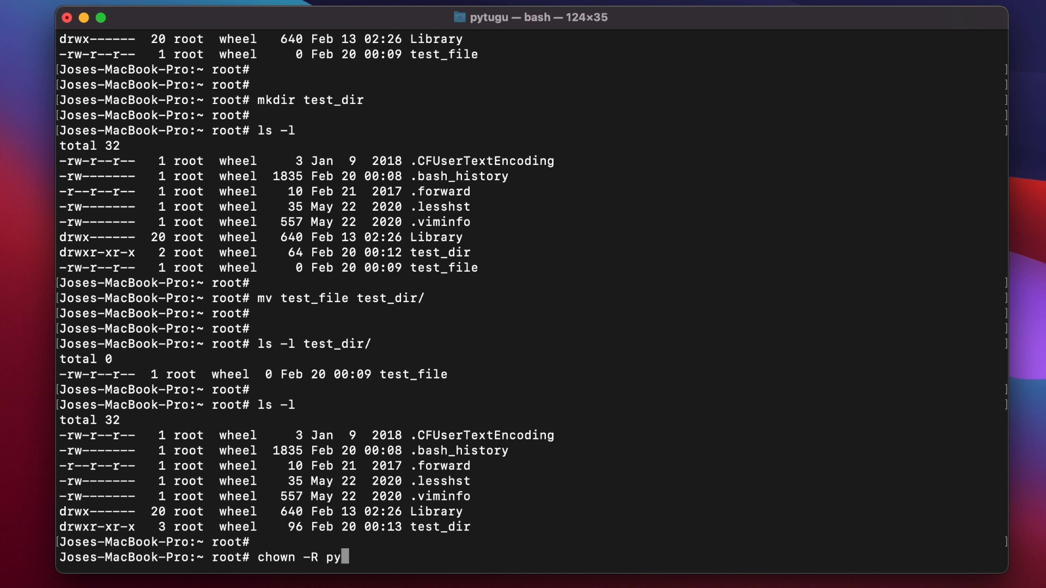
text(tugu:)
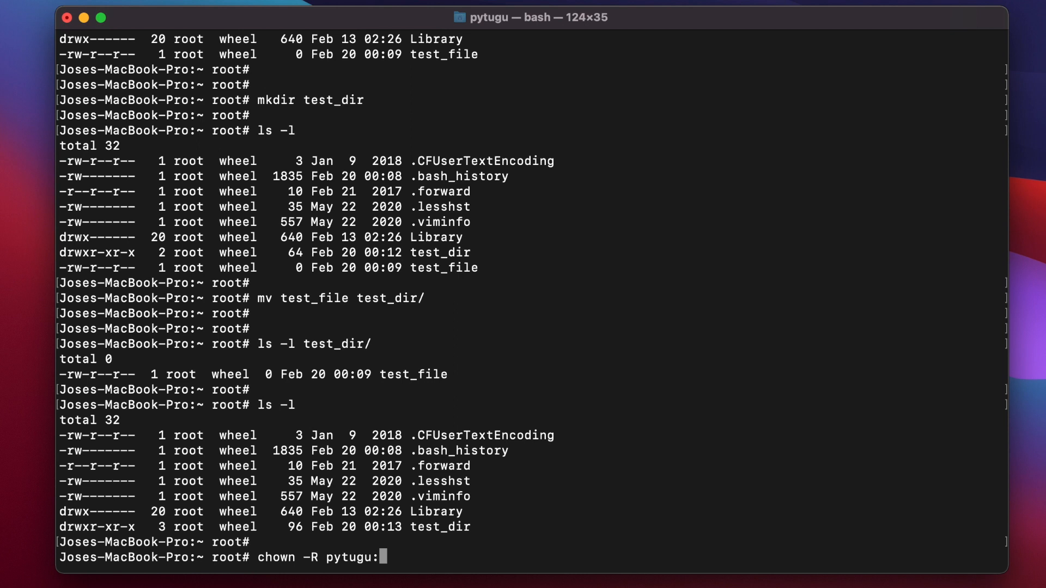
text(staff)
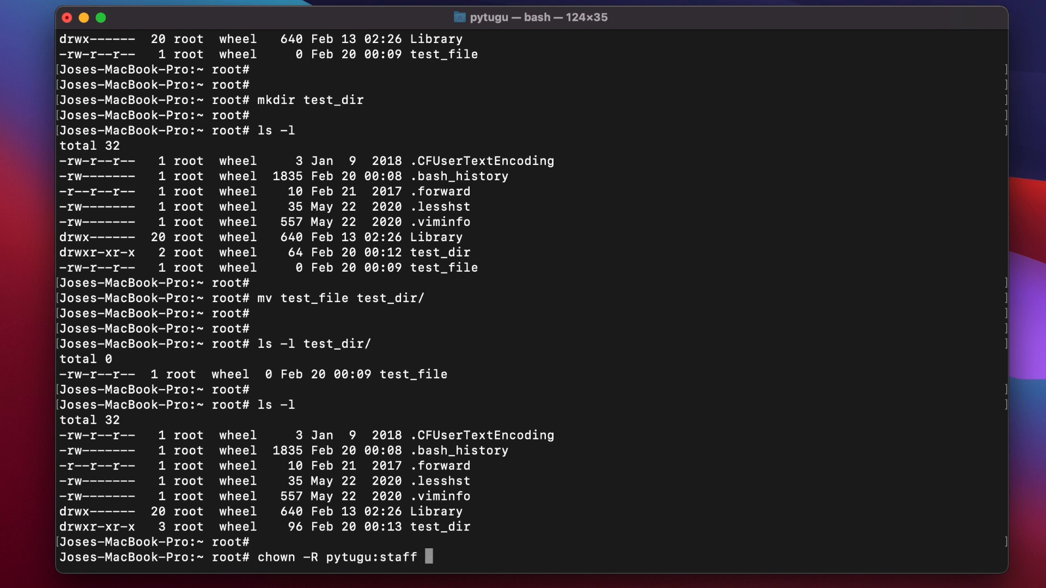
text(test_dir/)
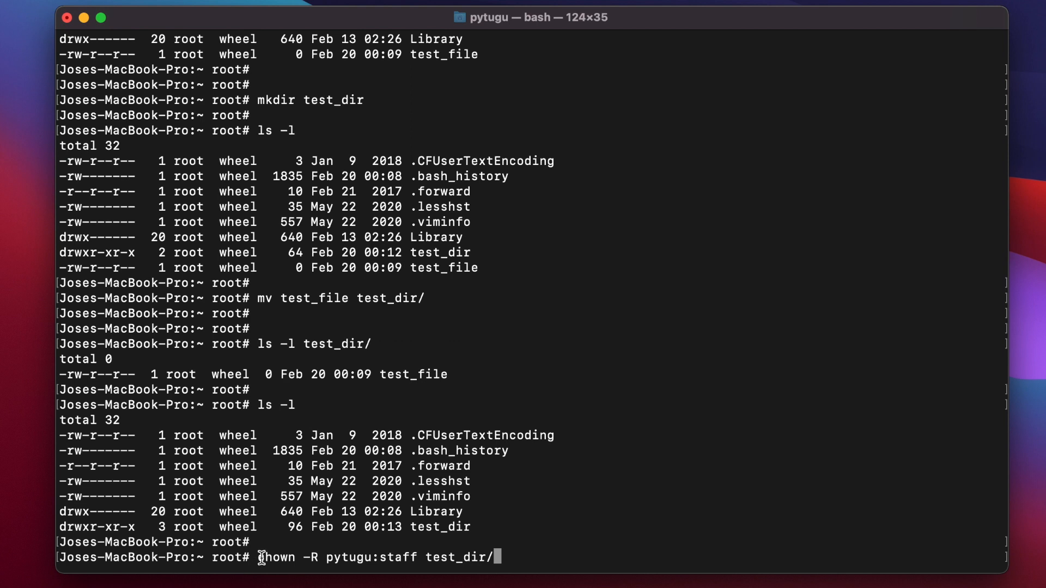
double_click(276, 556)
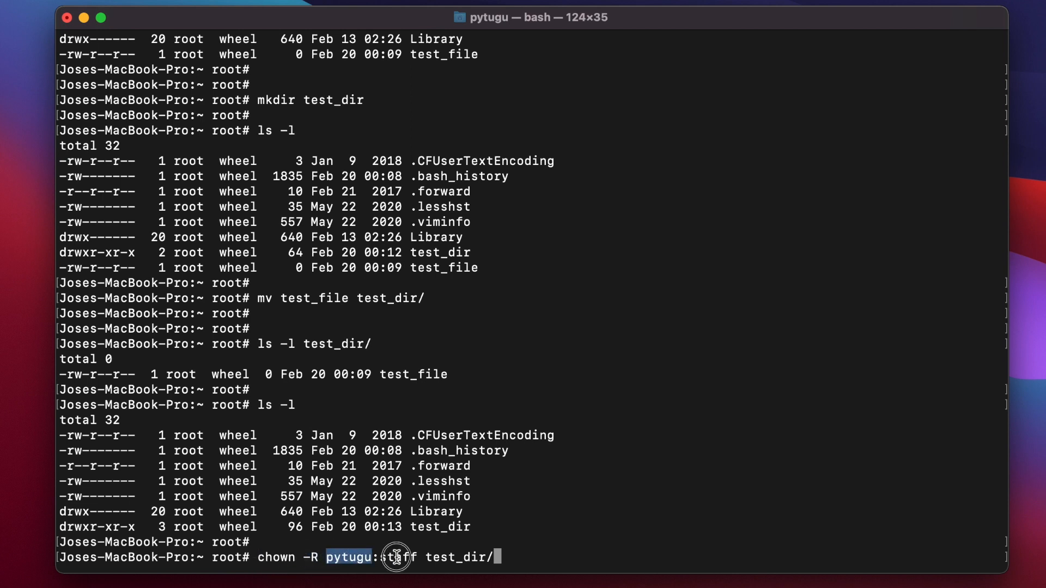
double_click(456, 556)
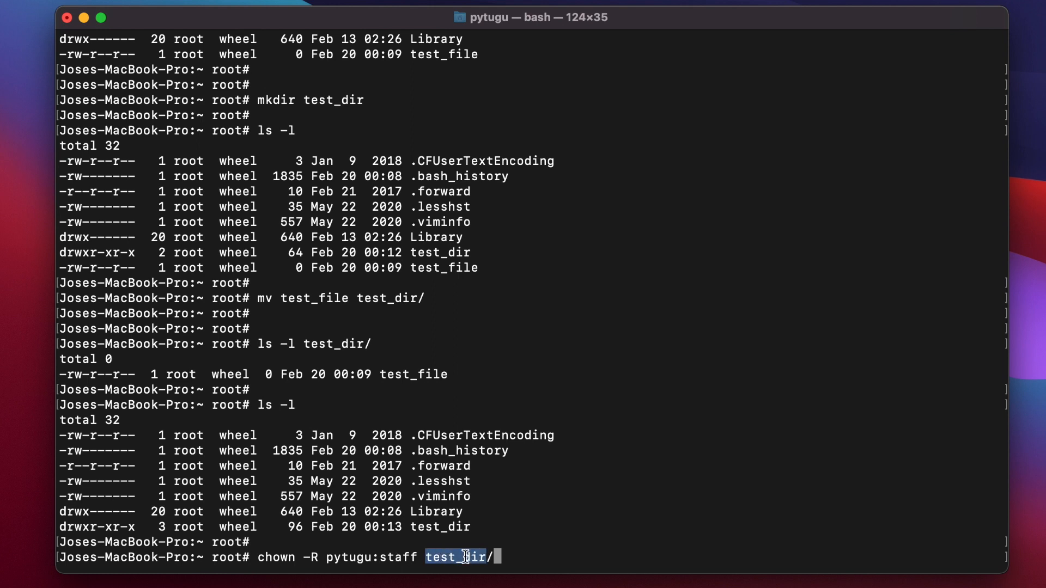
mouse_move(460, 540)
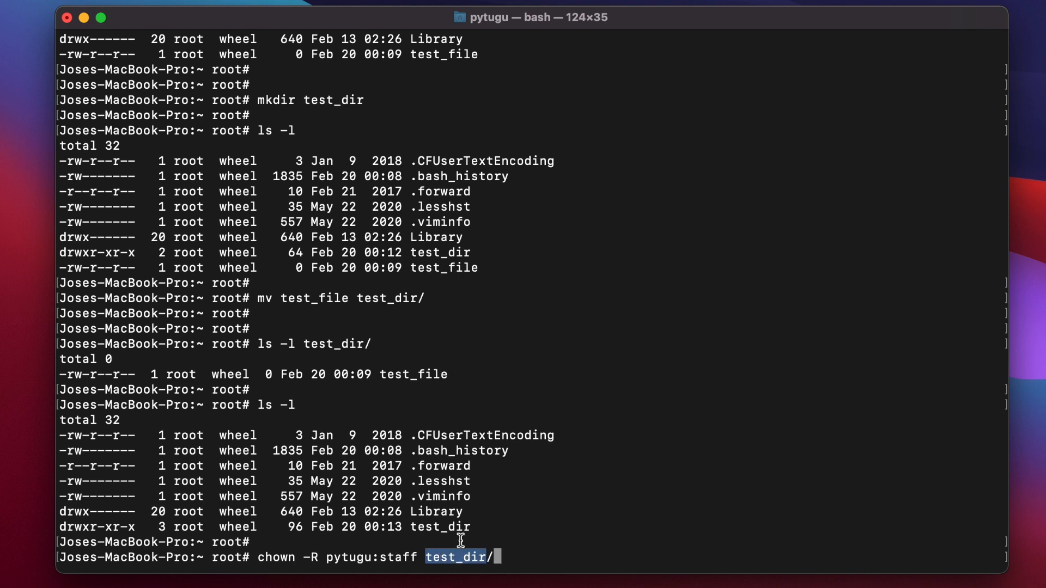
mouse_move(501, 528)
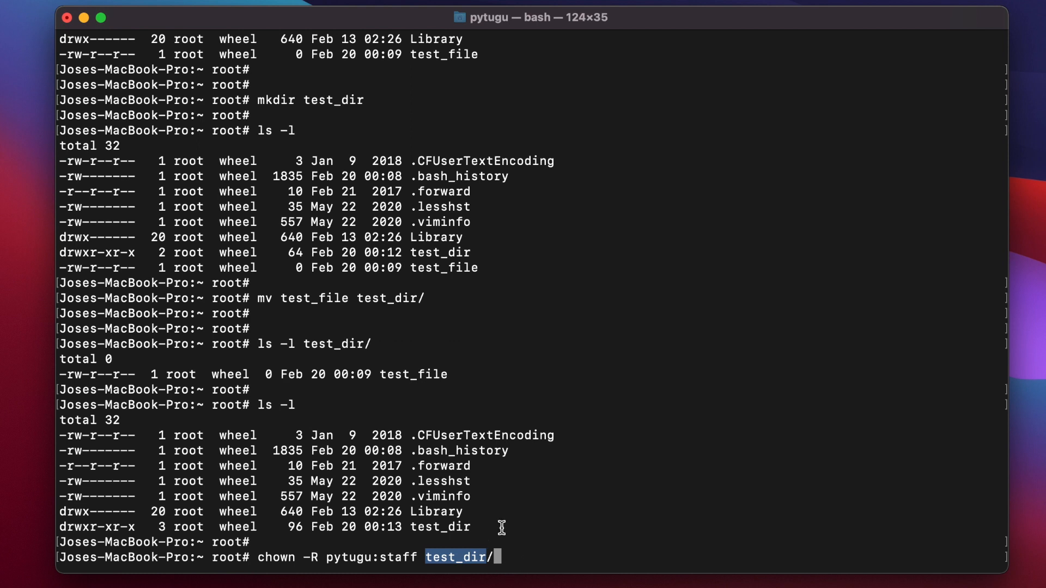
mouse_move(512, 557)
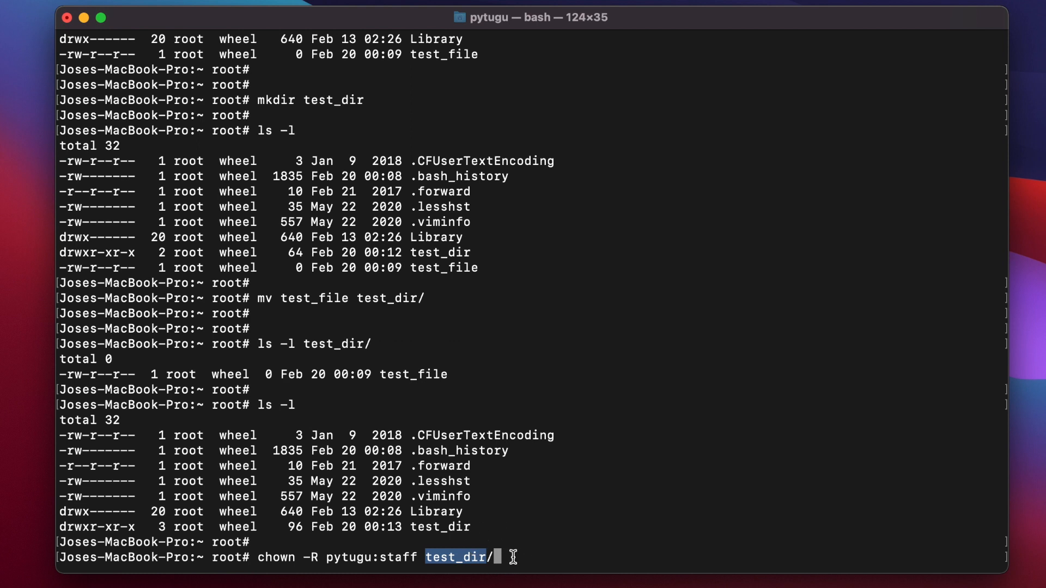
mouse_move(542, 500)
text(ls -l)
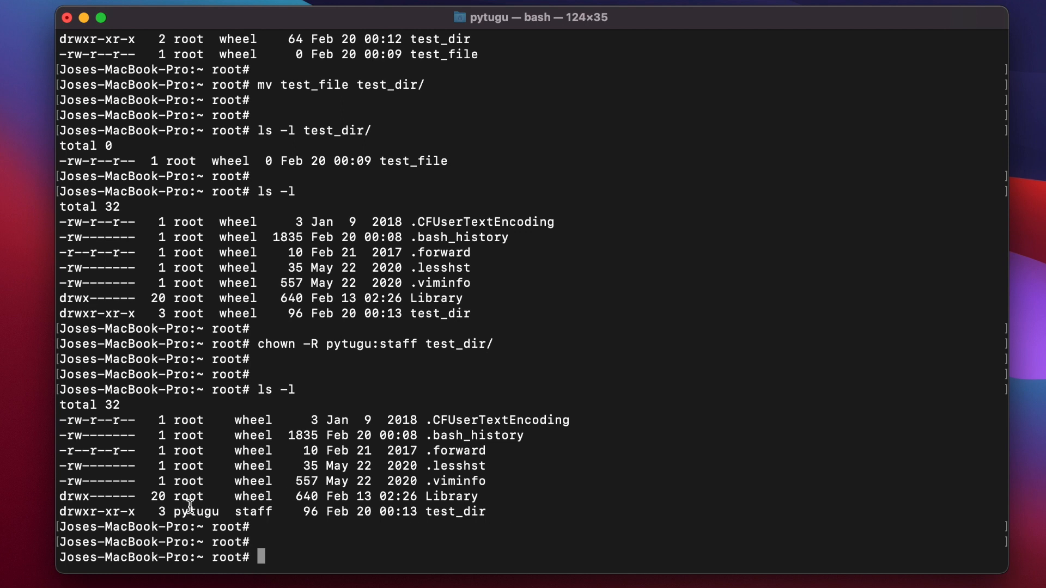
mouse_move(462, 512)
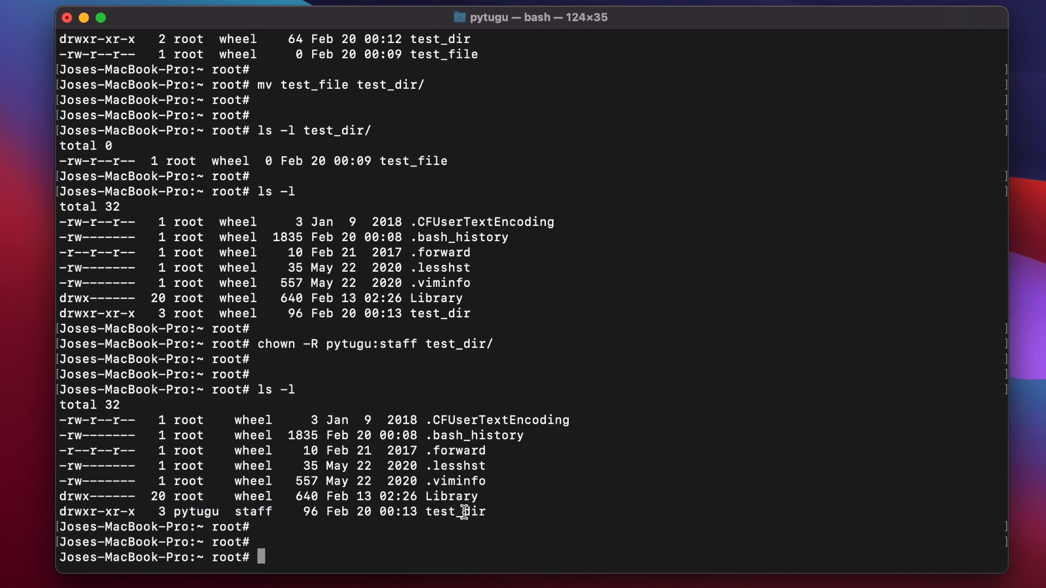
- List test_dir/ and point out test_file now owned by pytugu with group staff
text(ls)
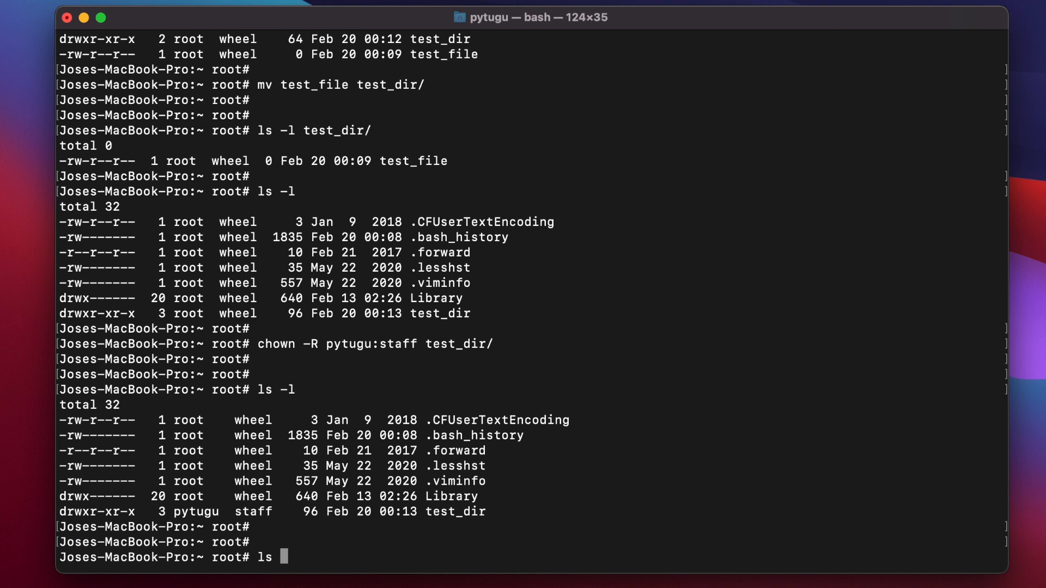
text(-l test_dir/)
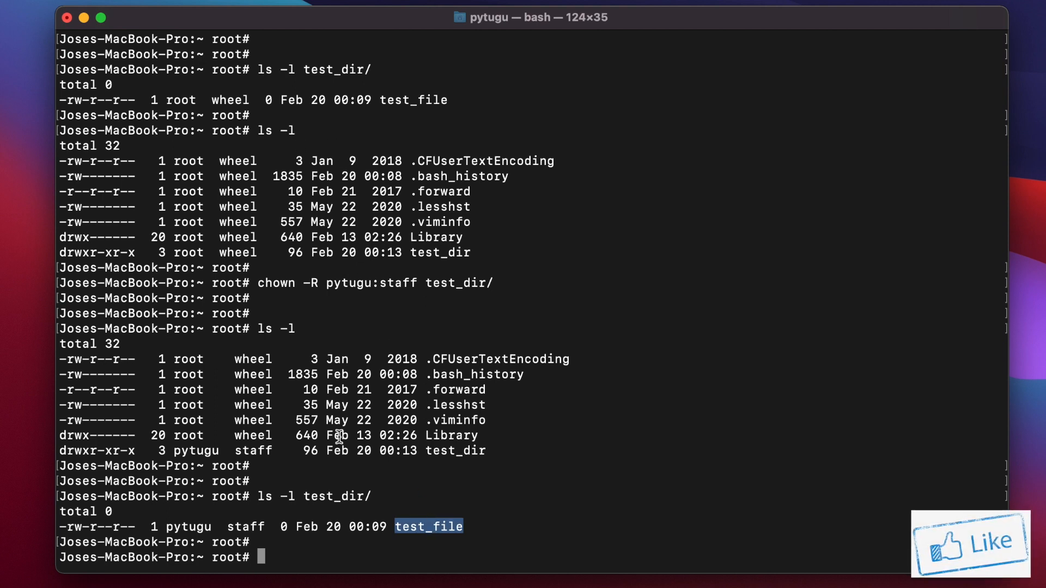
double_click(188, 526)
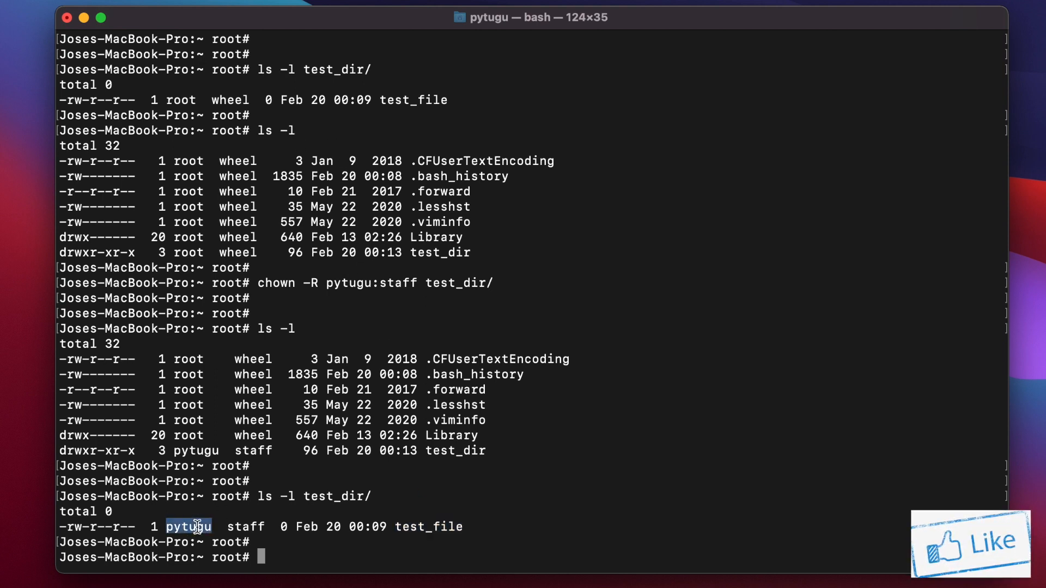
double_click(245, 526)
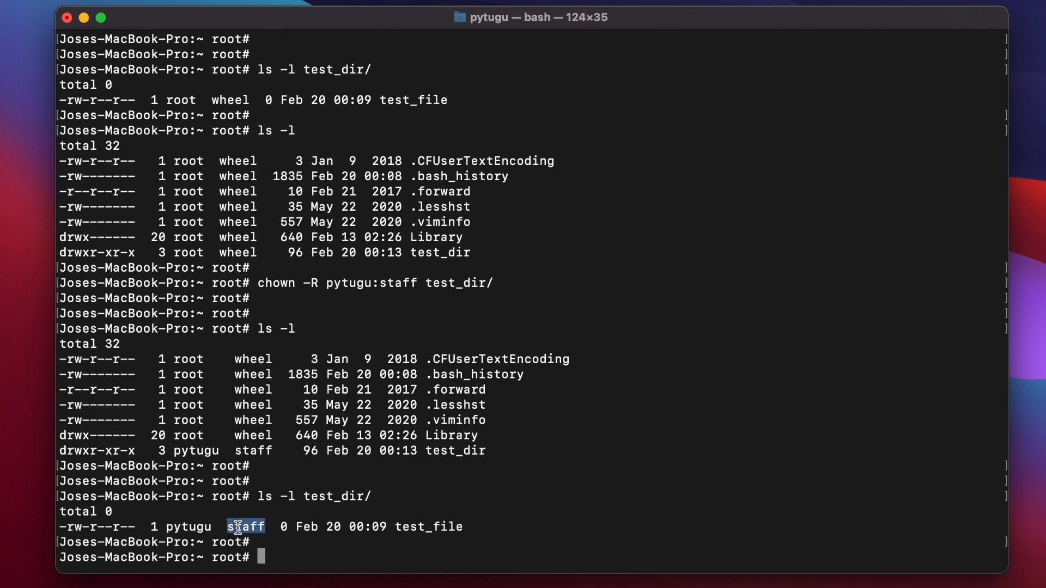